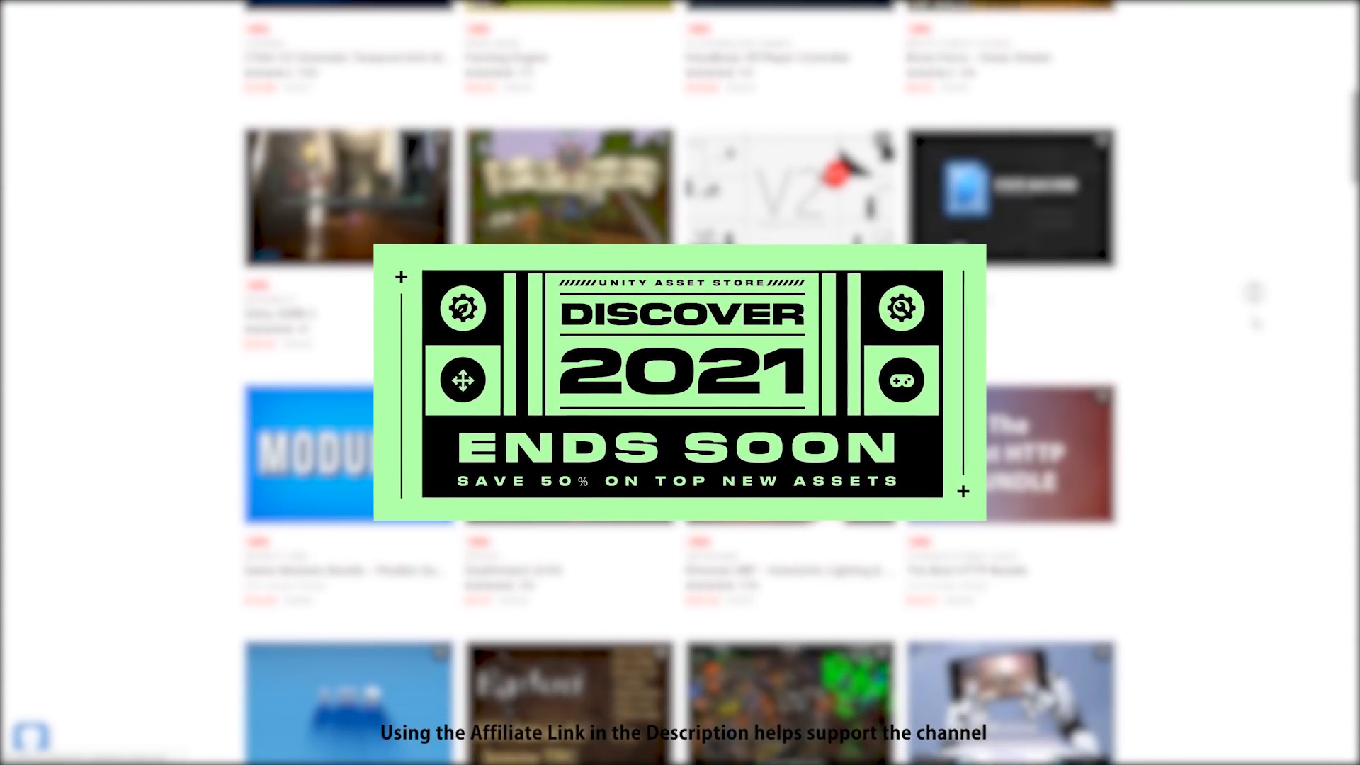
Scroll the Discover 2021 sale page past the art packs to '50% off the latest game-changers'.
{"action": "scroll", "scroll_direction": "down", "scroll_amount": 3}
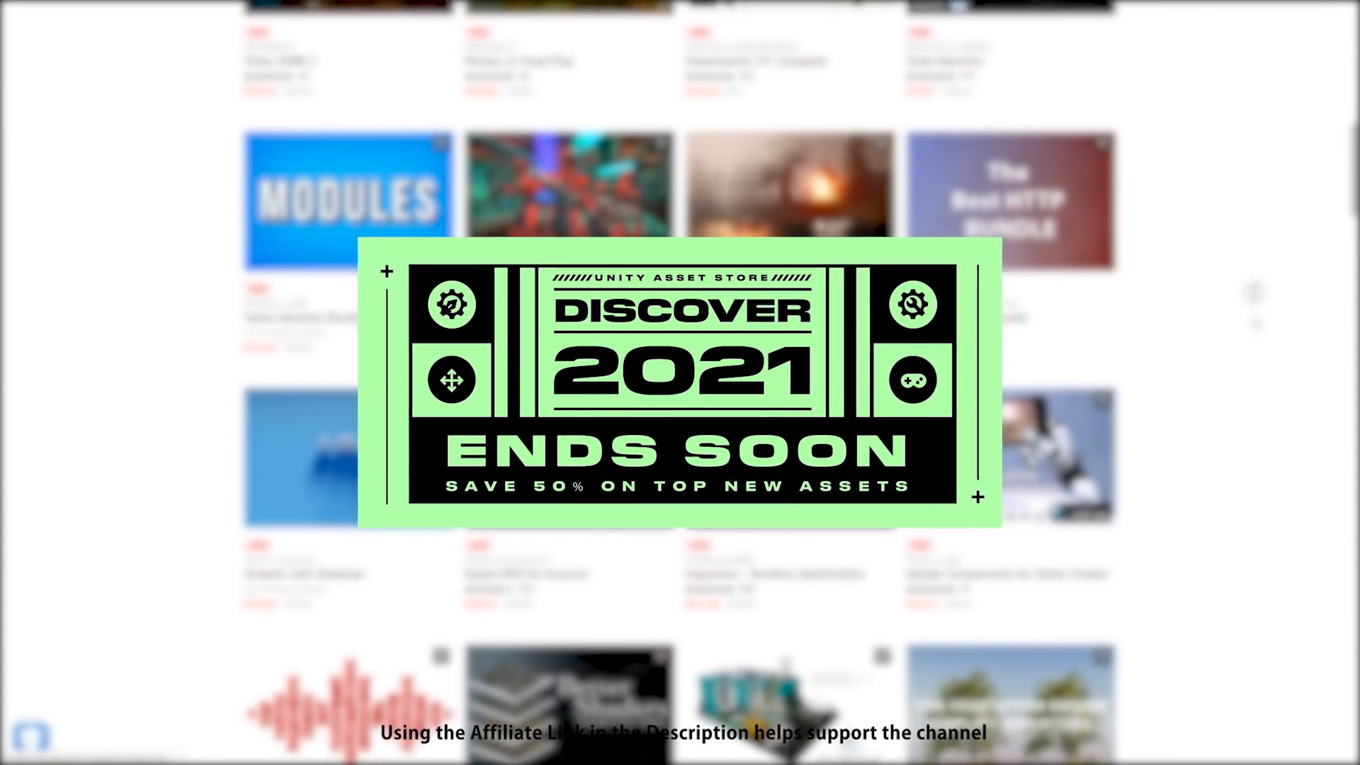
{"action": "scroll", "scroll_direction": "down", "scroll_amount": 3}
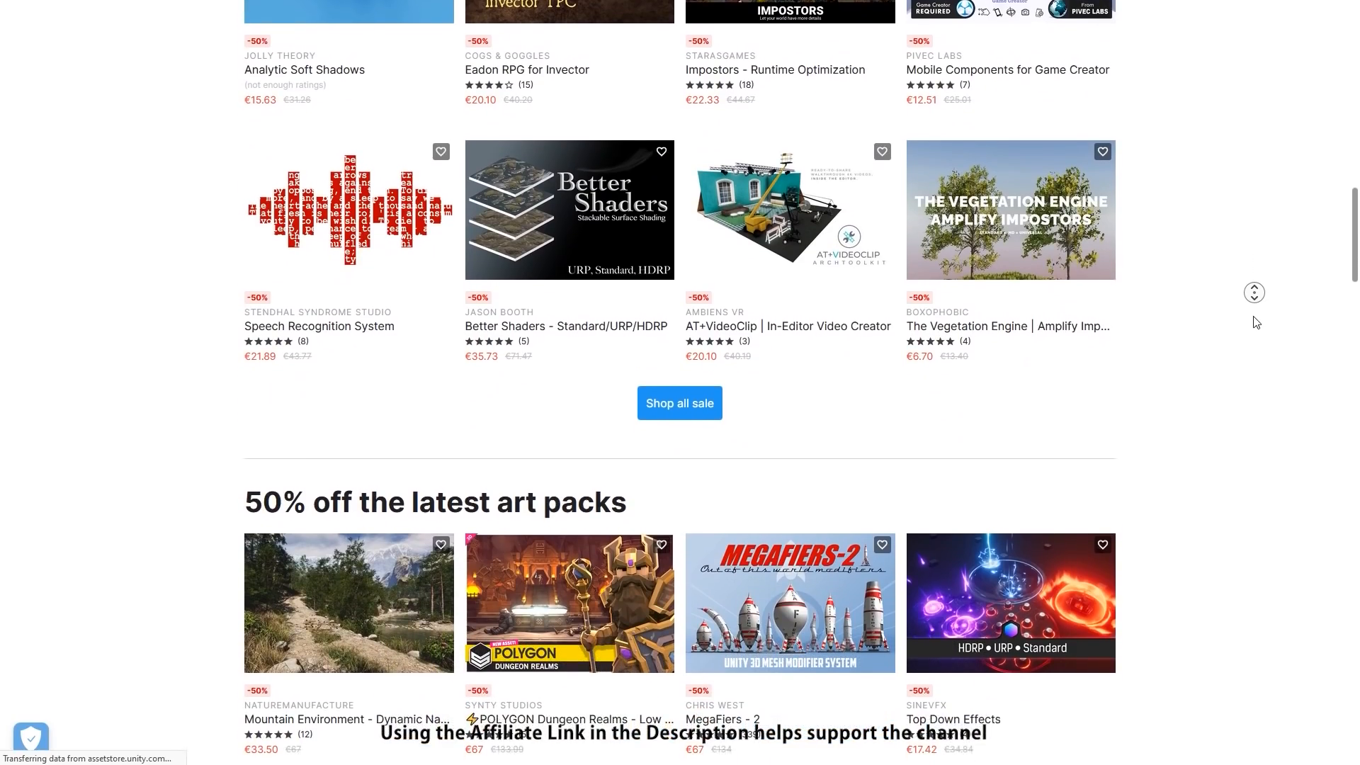
{"action": "scroll", "scroll_direction": "down", "scroll_amount": 3}
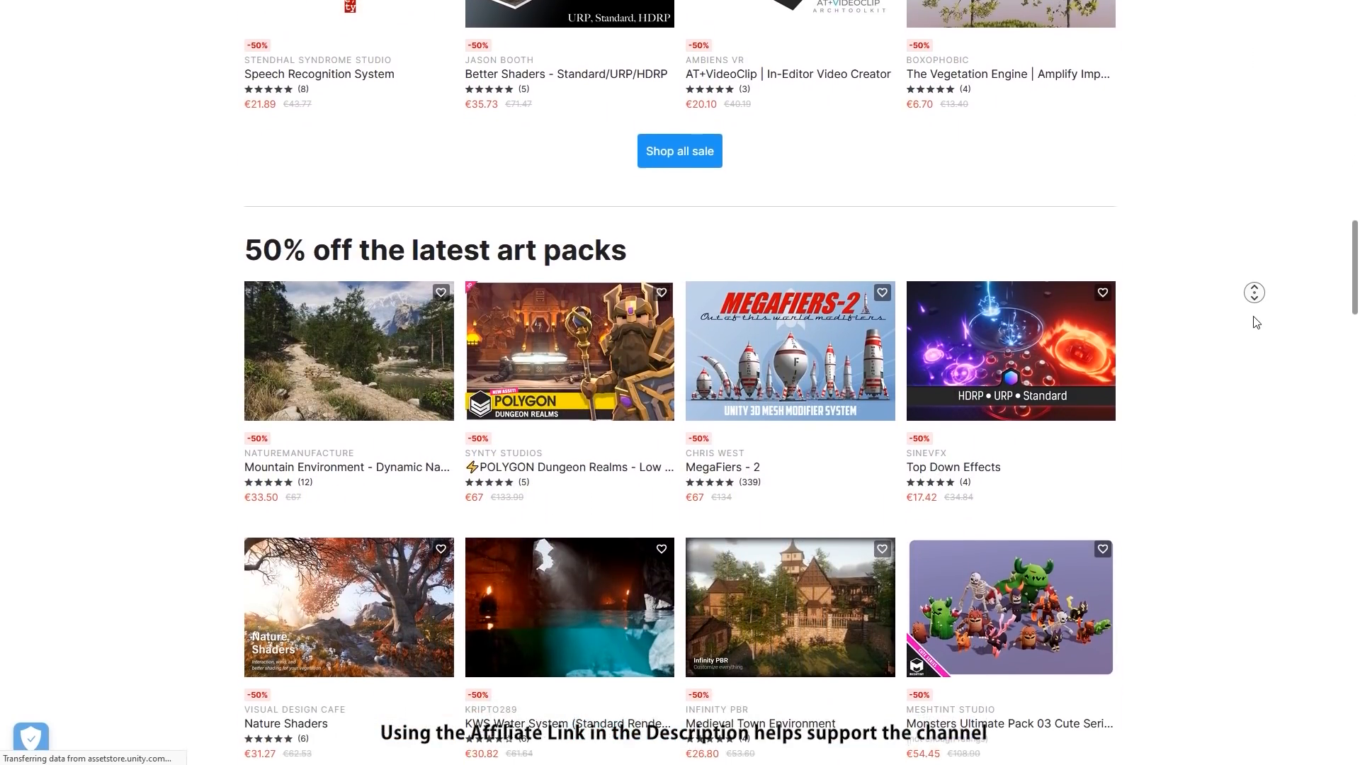
{"action": "scroll", "scroll_direction": "down", "scroll_amount": 3}
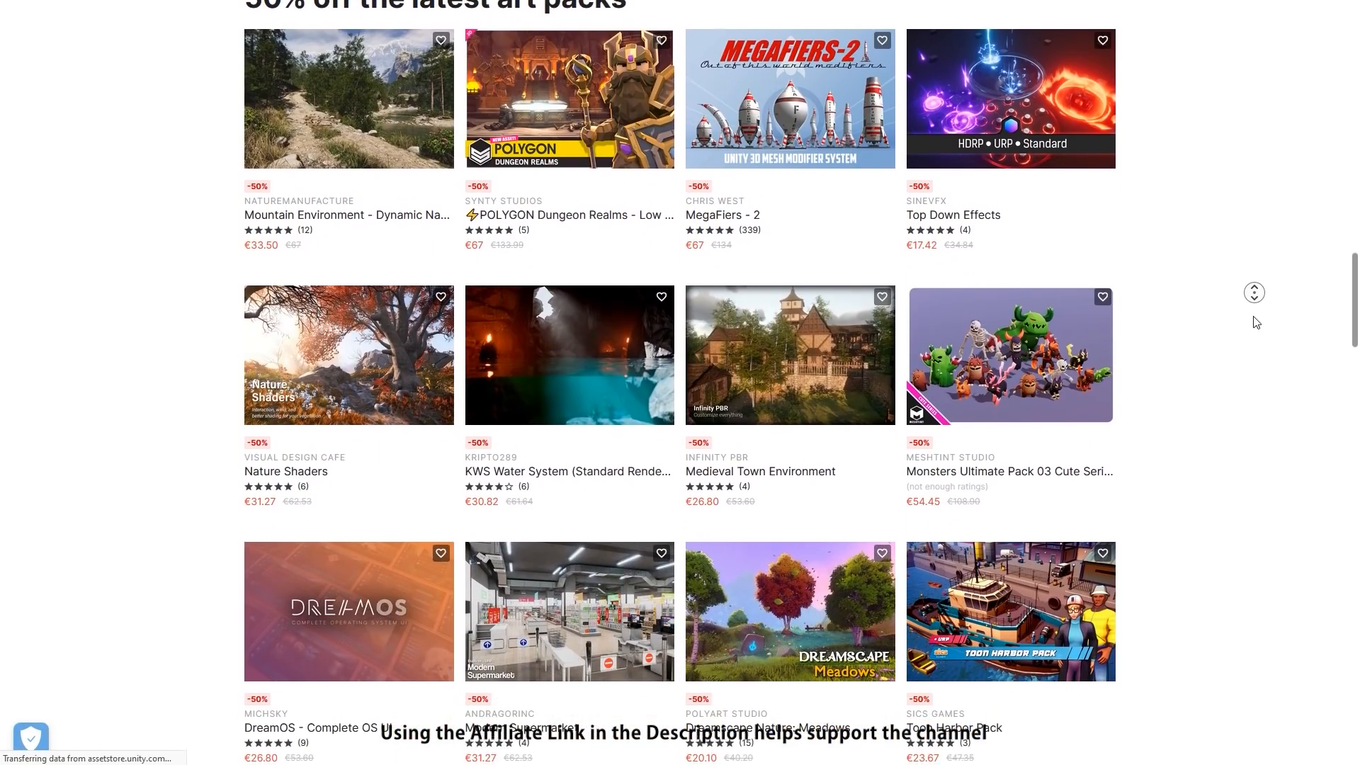
{"action": "scroll", "scroll_direction": "down", "scroll_amount": 3}
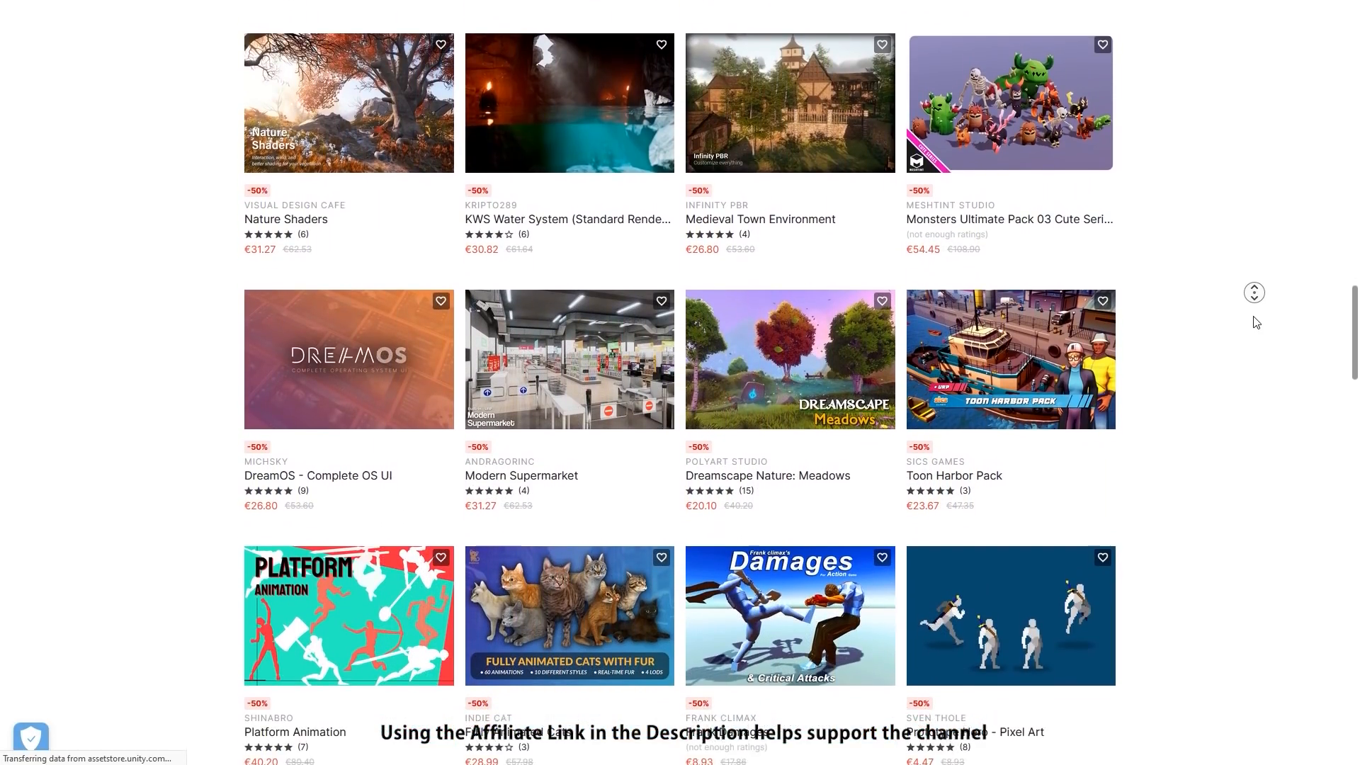
{"action": "scroll", "scroll_direction": "down", "scroll_amount": 3}
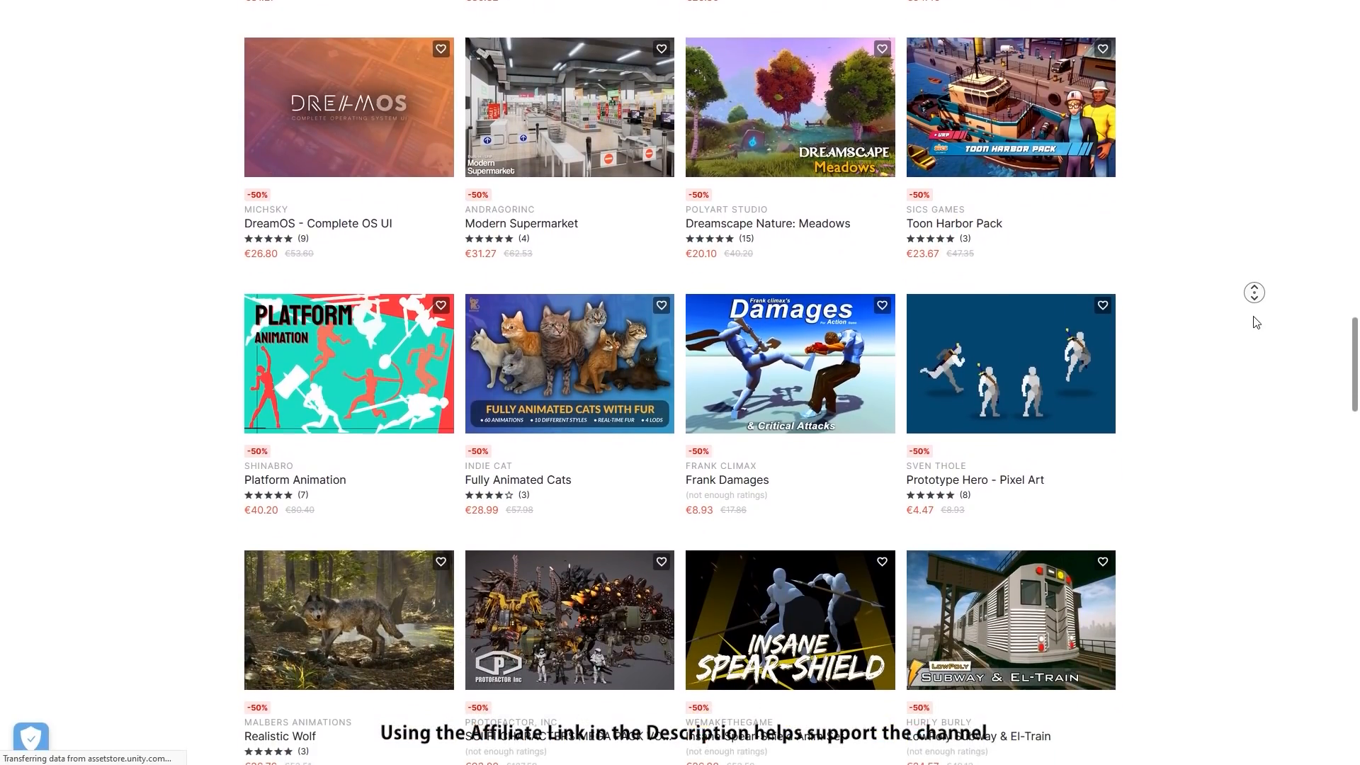
{"action": "scroll", "scroll_direction": "down", "scroll_amount": 3}
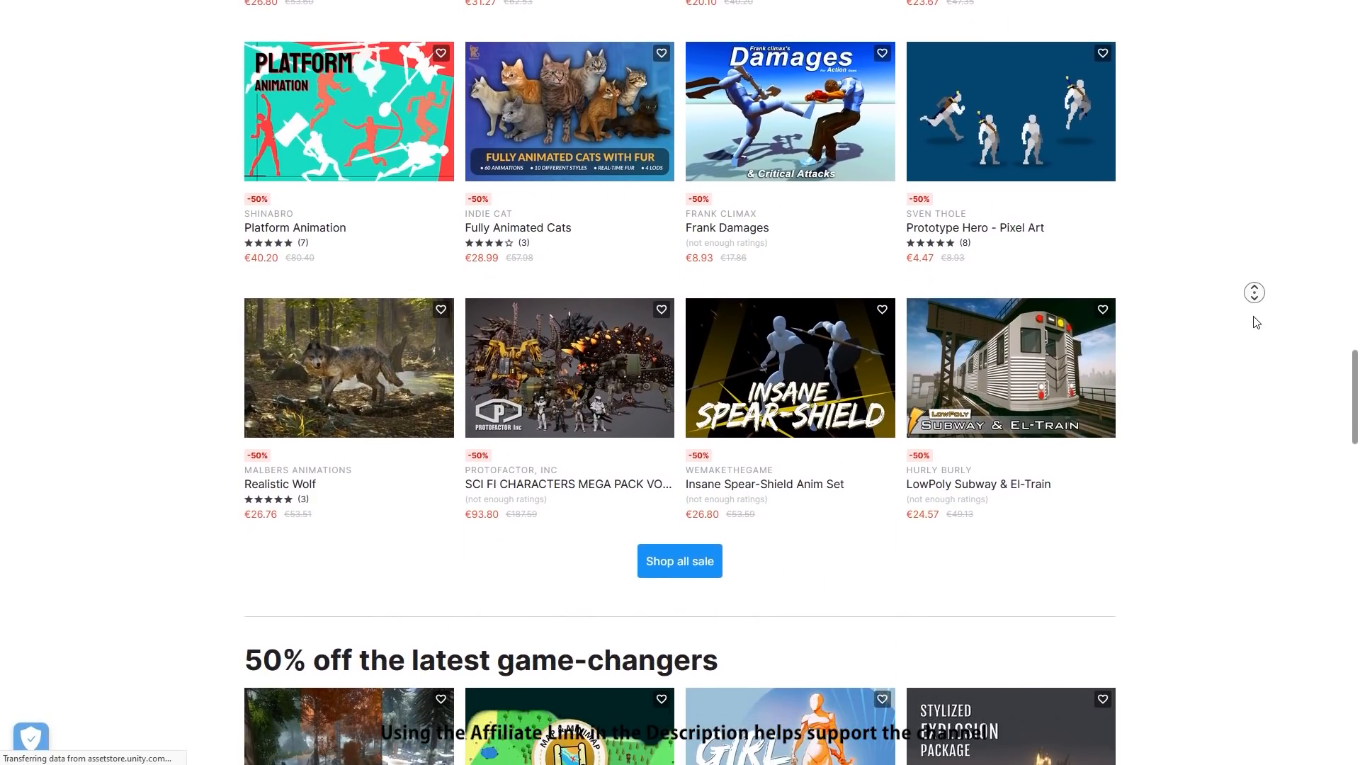
{"action": "scroll", "scroll_direction": "down", "scroll_amount": 3}
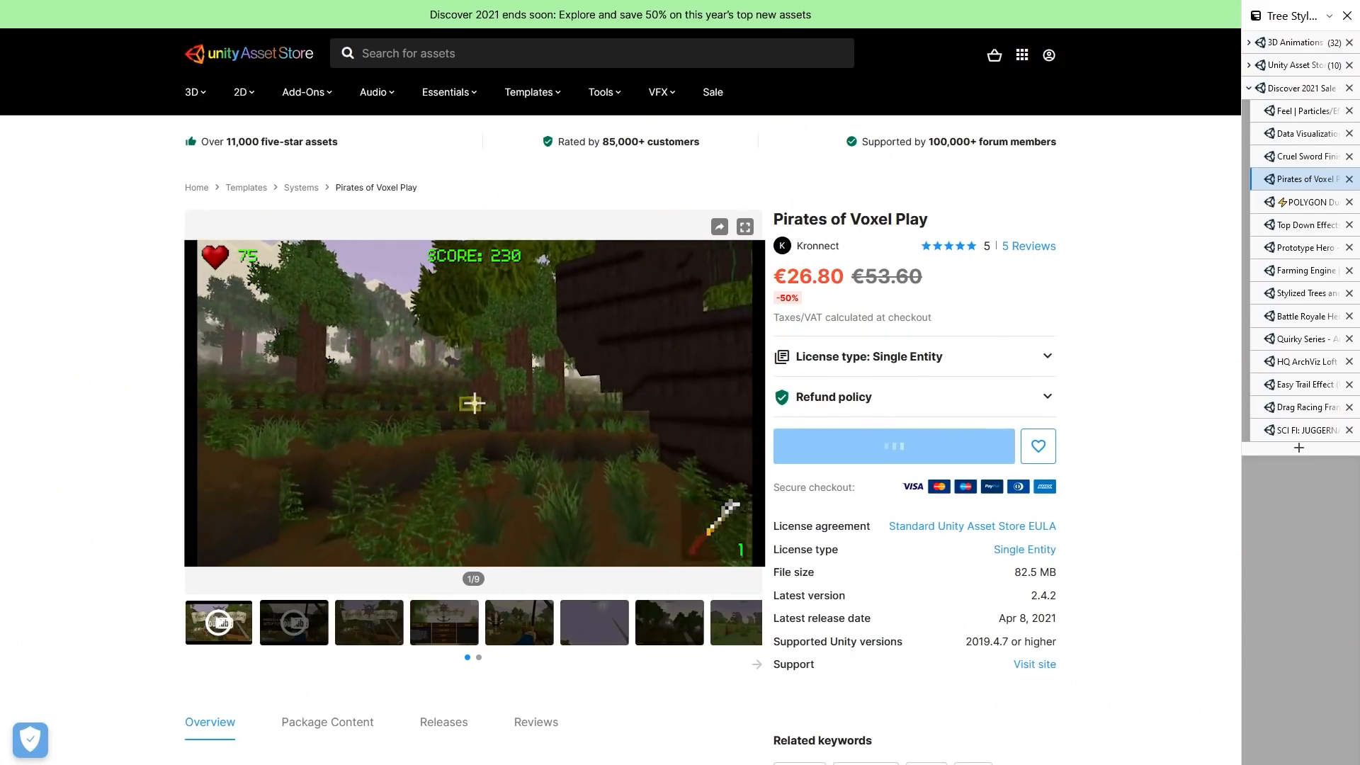
Play the Pirates of Voxel Play gameplay trailer on its product page.
{"action": "left_click", "coordinate": [743, 226]}
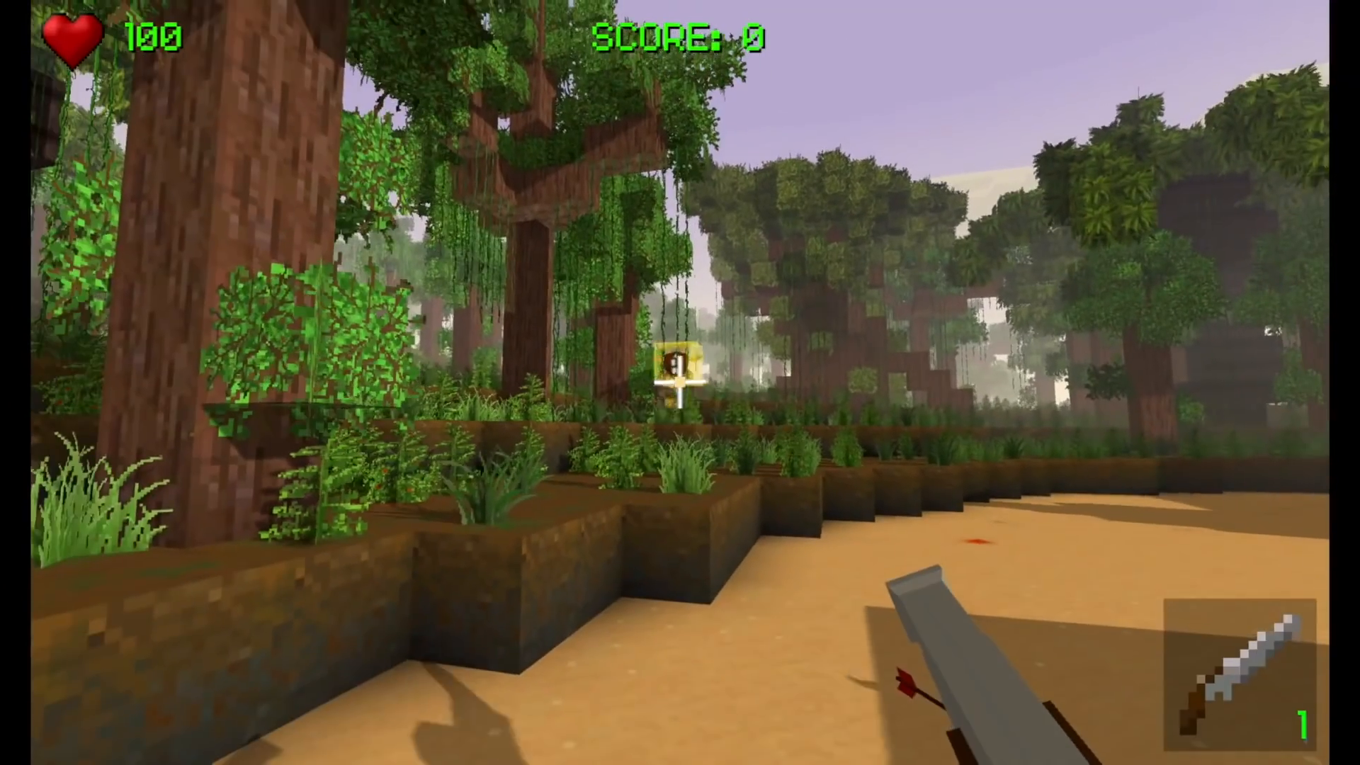
{"action": "left_click", "coordinate": [680, 383]}
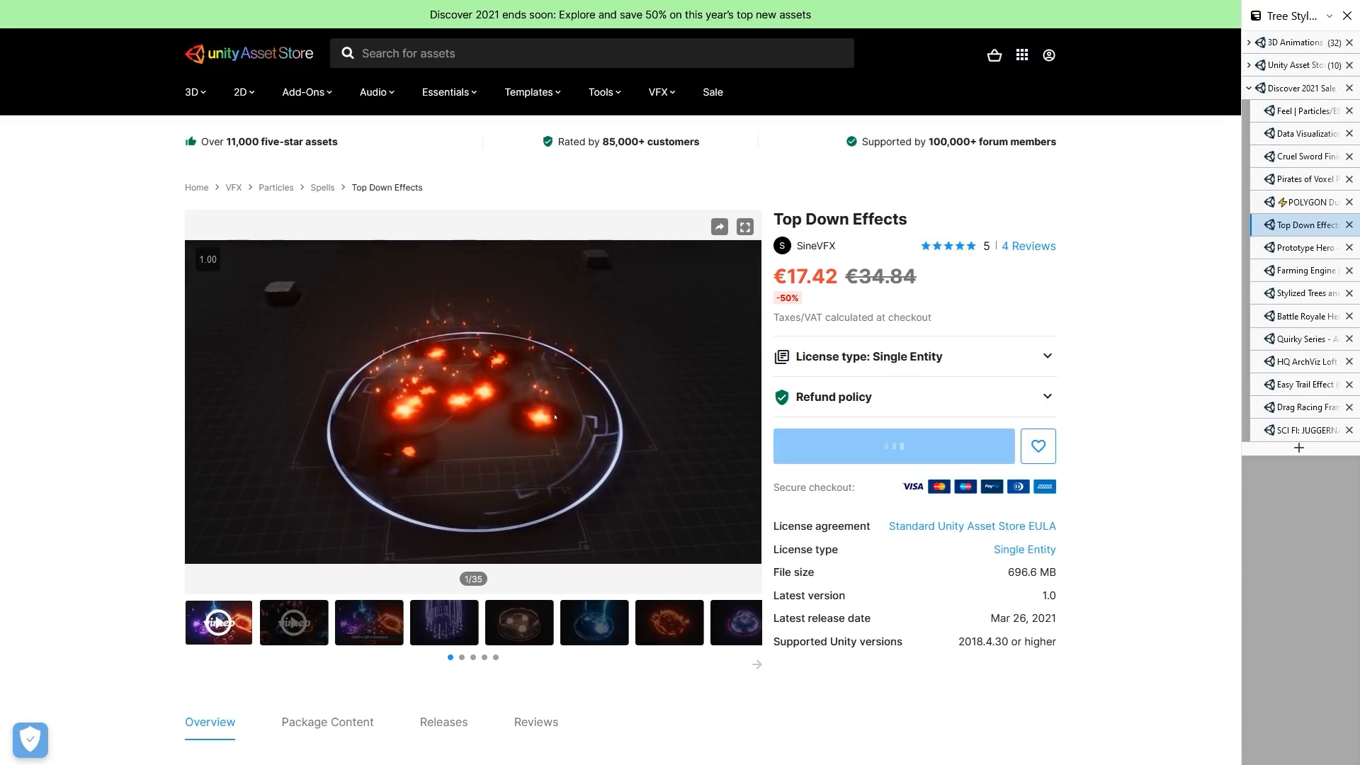
Switch from Top Down Effects to the Prototype Hero - Pixel Art page and open its preview.
{"action": "left_click", "coordinate": [1301, 248]}
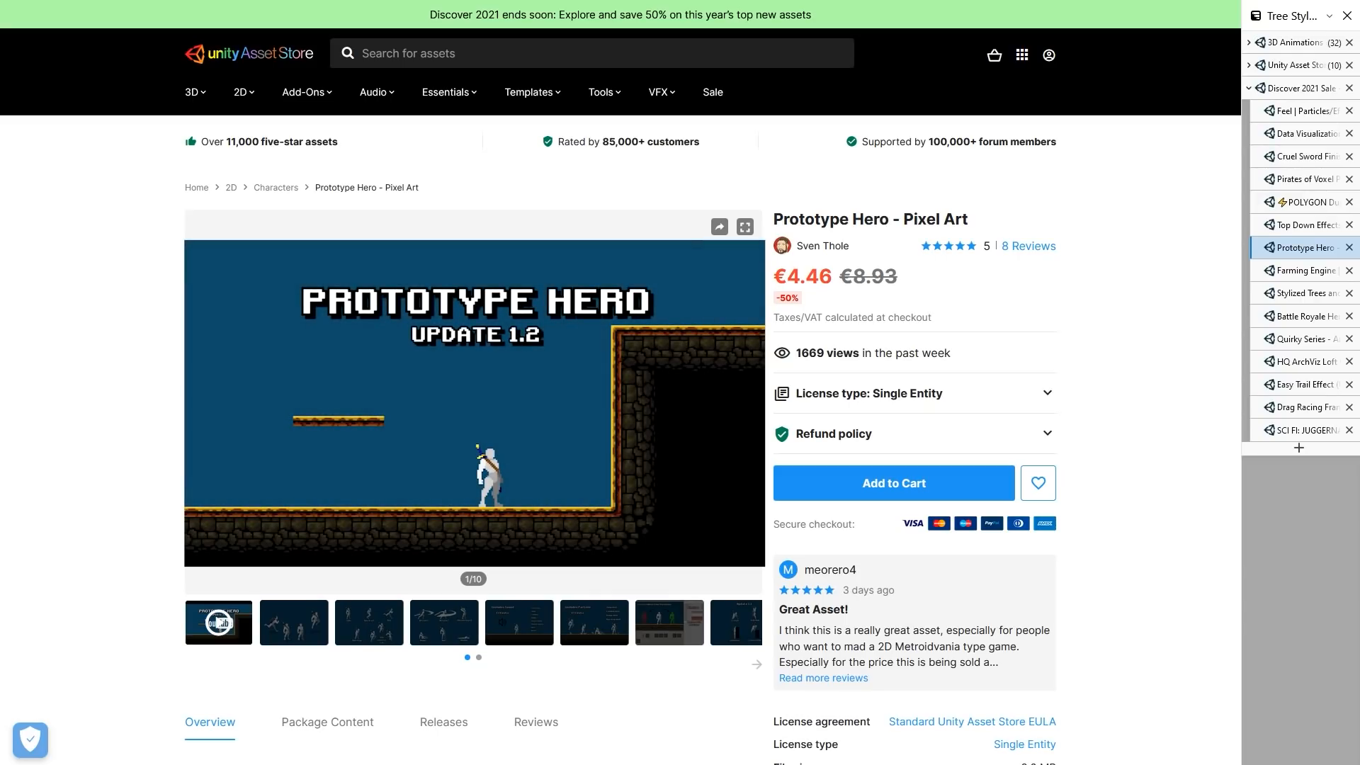
{"action": "left_click", "coordinate": [744, 227]}
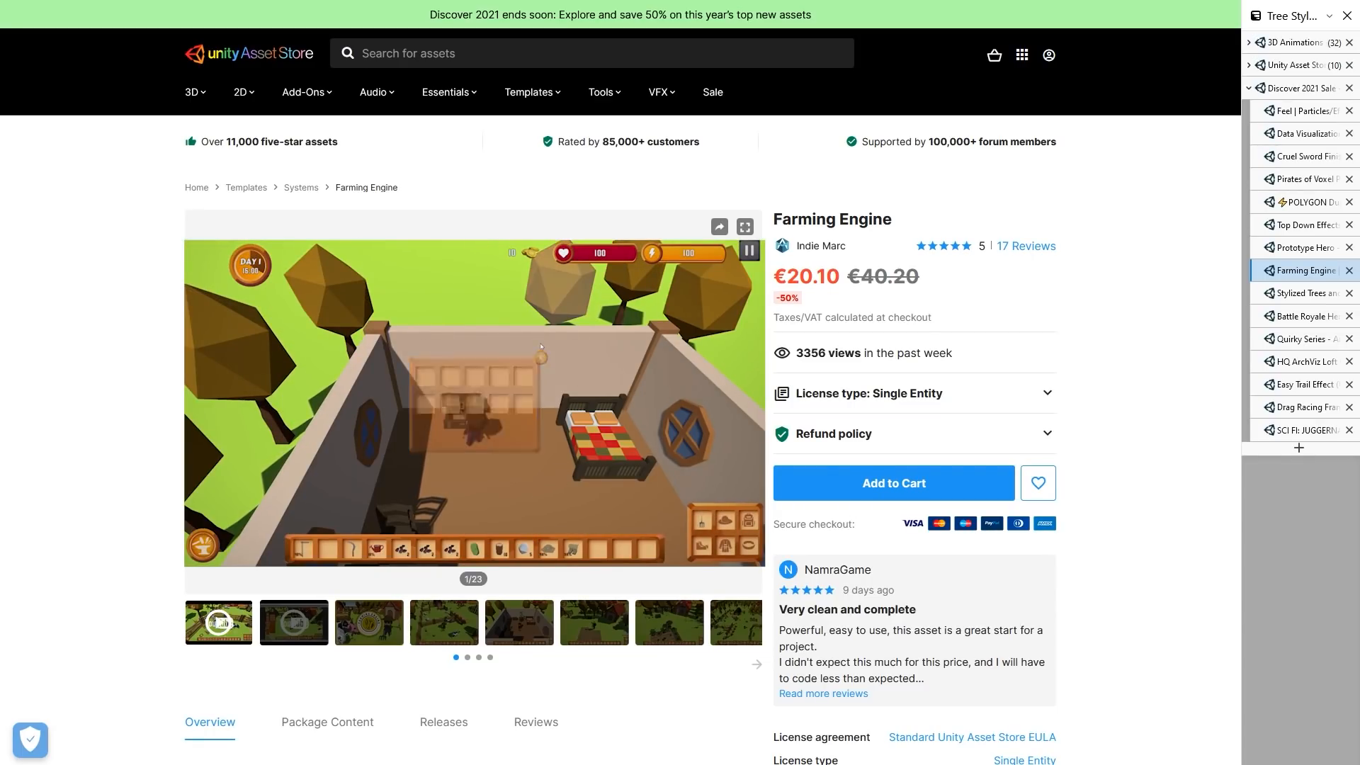
View the Farming Engine page at €20.10 and its trailer.
{"action": "left_click", "coordinate": [744, 227]}
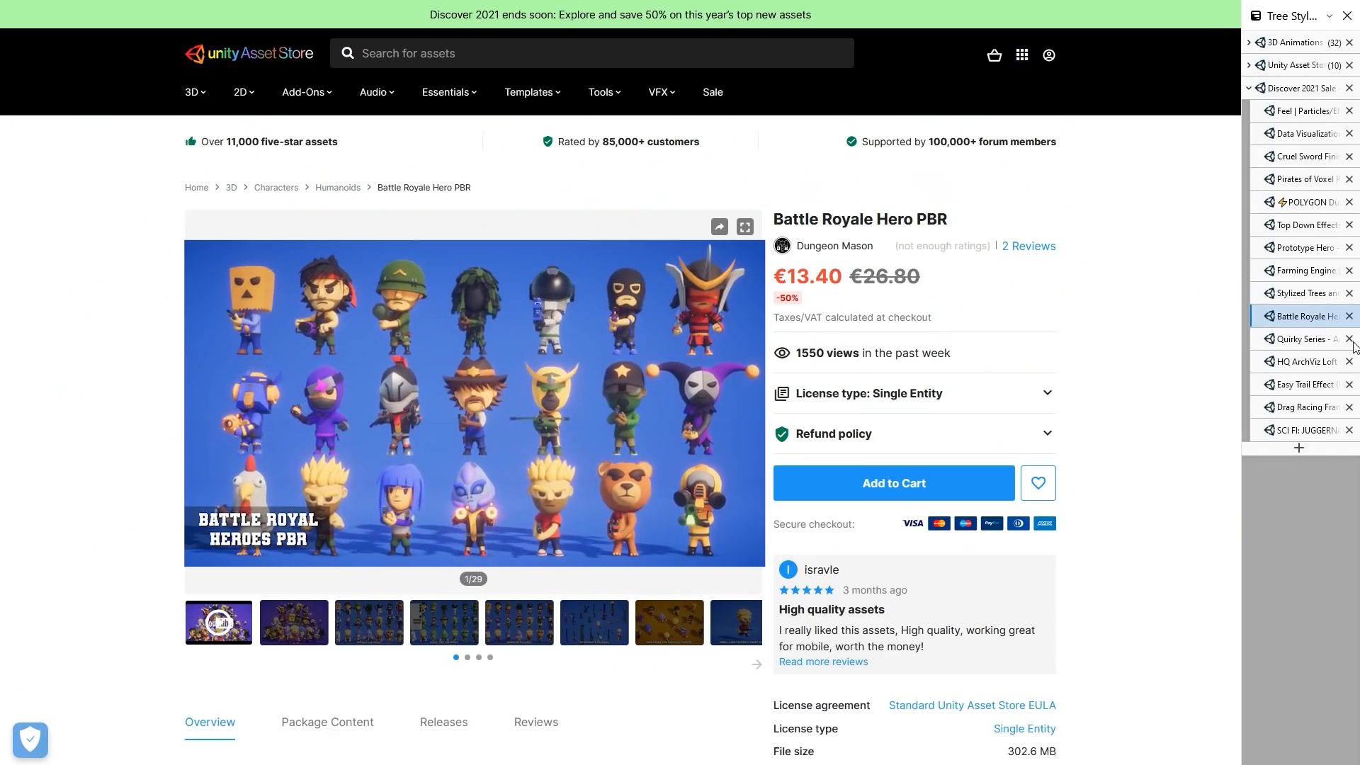
Switch to the Quirky Series - Animals Mega Pack Vol.3 page at €39.75.
{"action": "left_click", "coordinate": [1301, 339]}
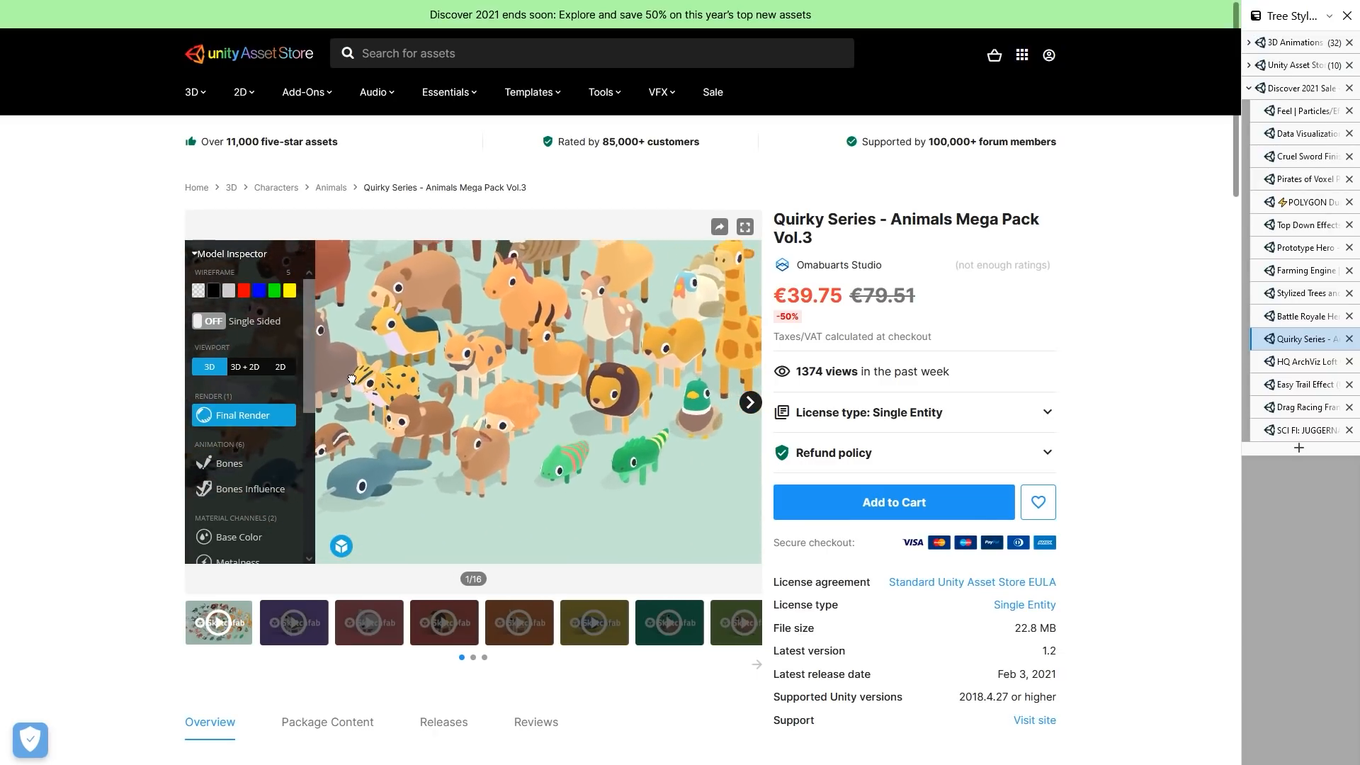
Browse six HQ ArchViz Loft Office renders, then visit Easy Trail Effect and Drag Racing.
{"action": "left_click", "coordinate": [1299, 362]}
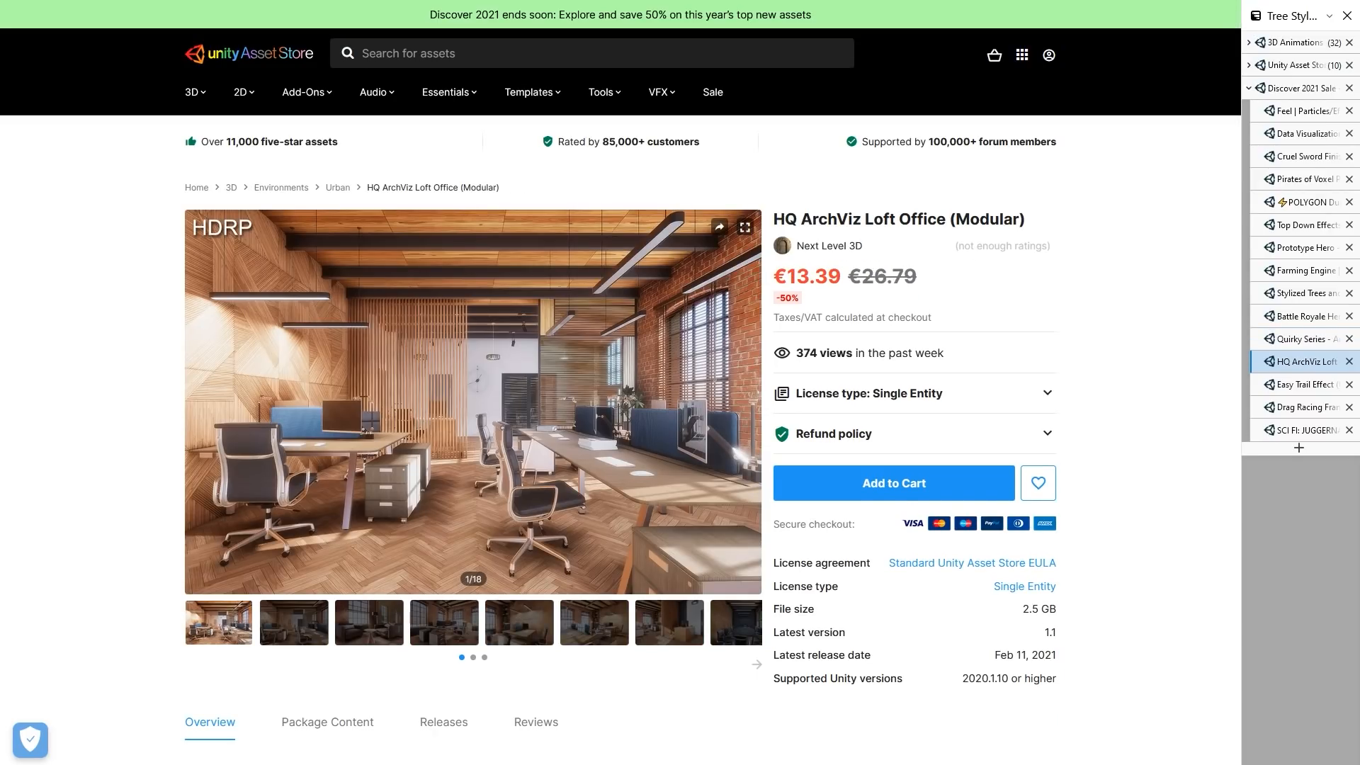
{"action": "left_click", "coordinate": [749, 401]}
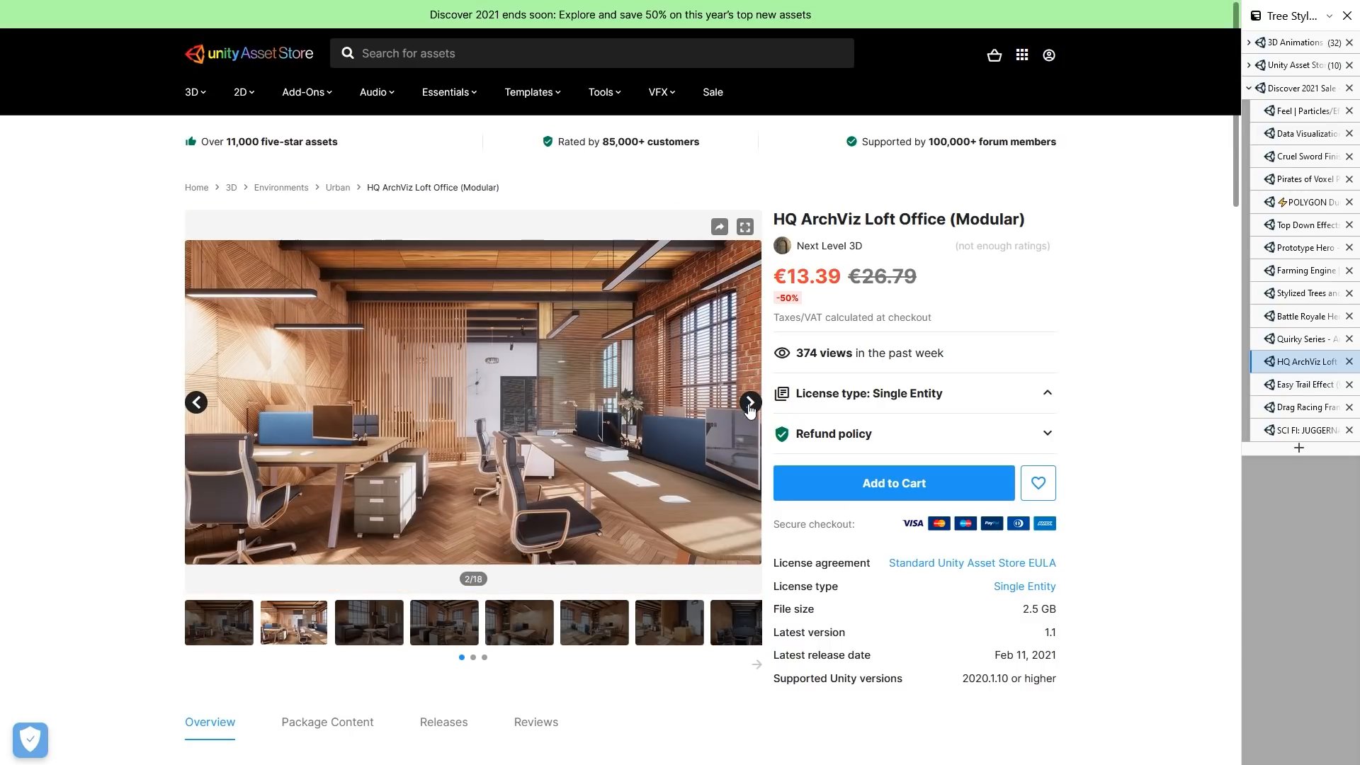
{"action": "left_click", "coordinate": [748, 402]}
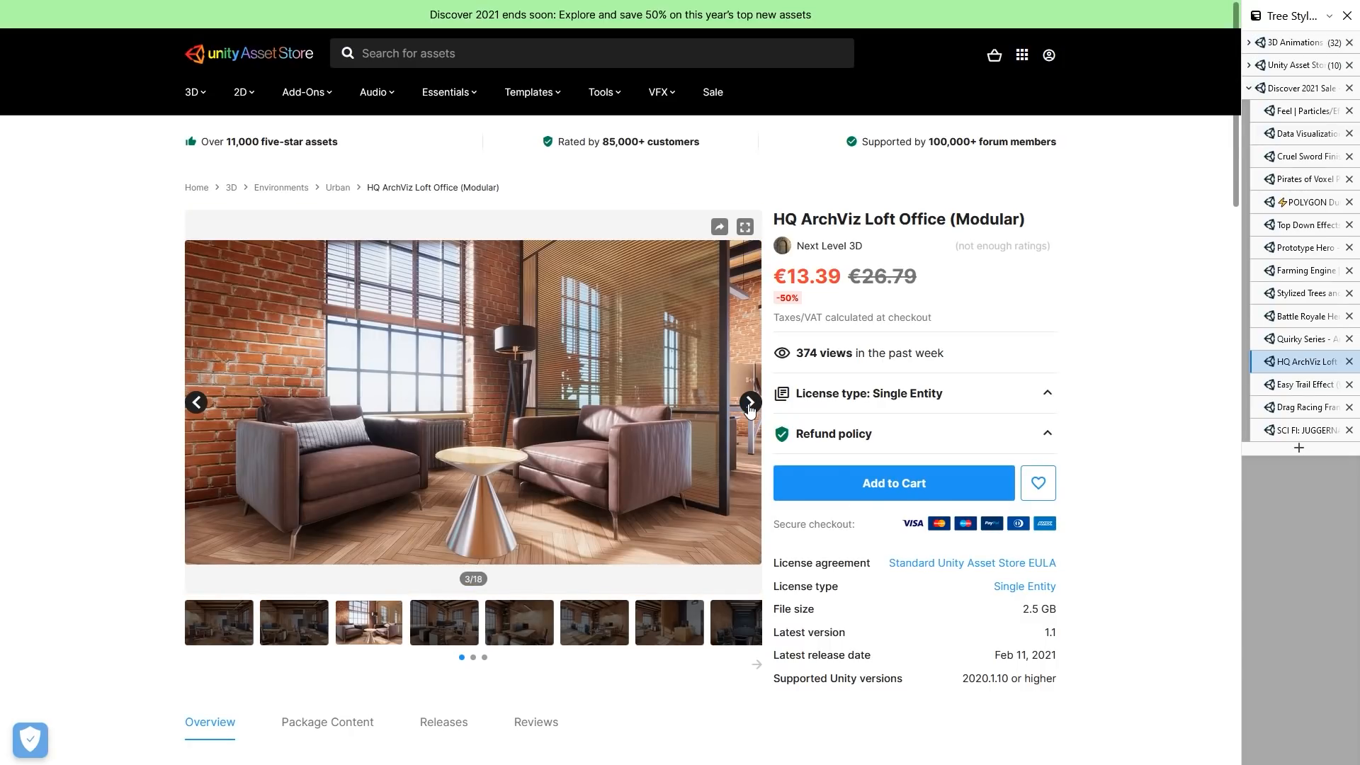
{"action": "left_click", "coordinate": [748, 401]}
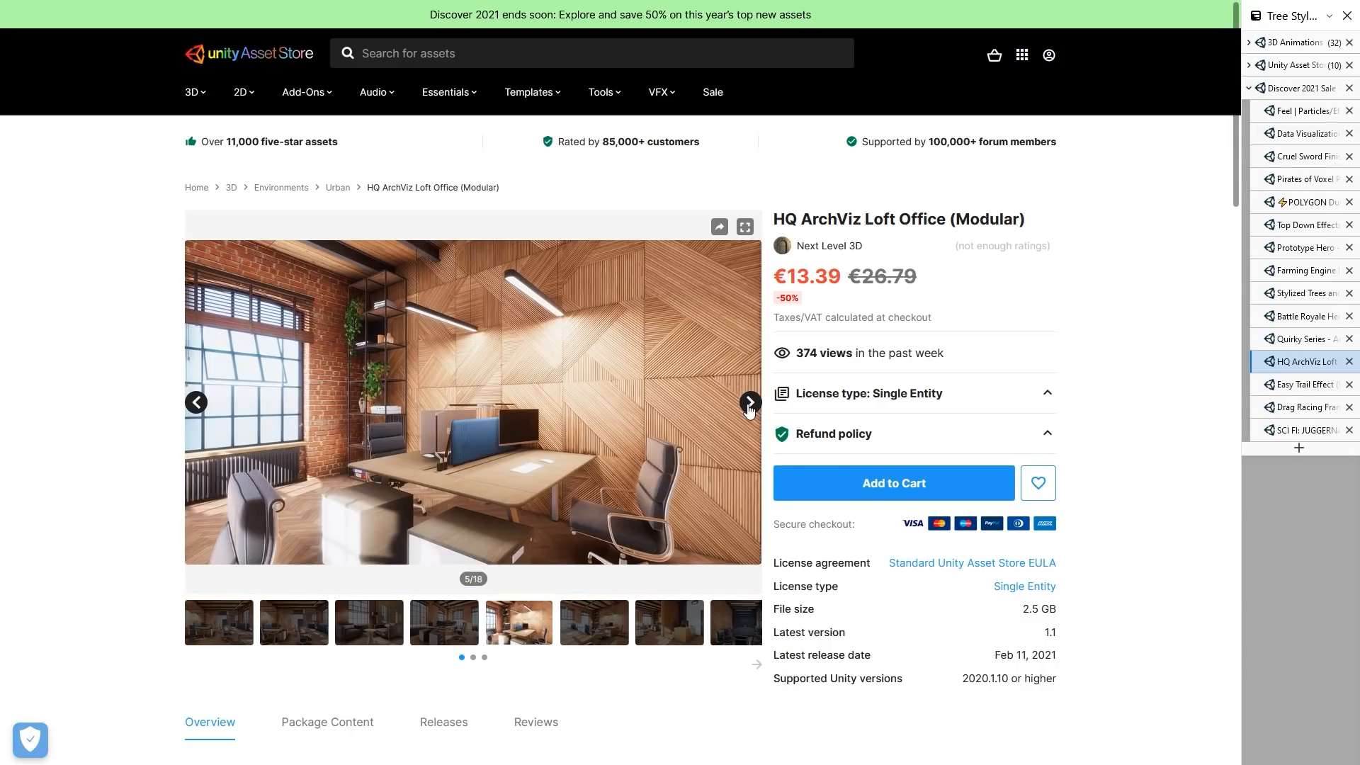
{"action": "left_click", "coordinate": [749, 401]}
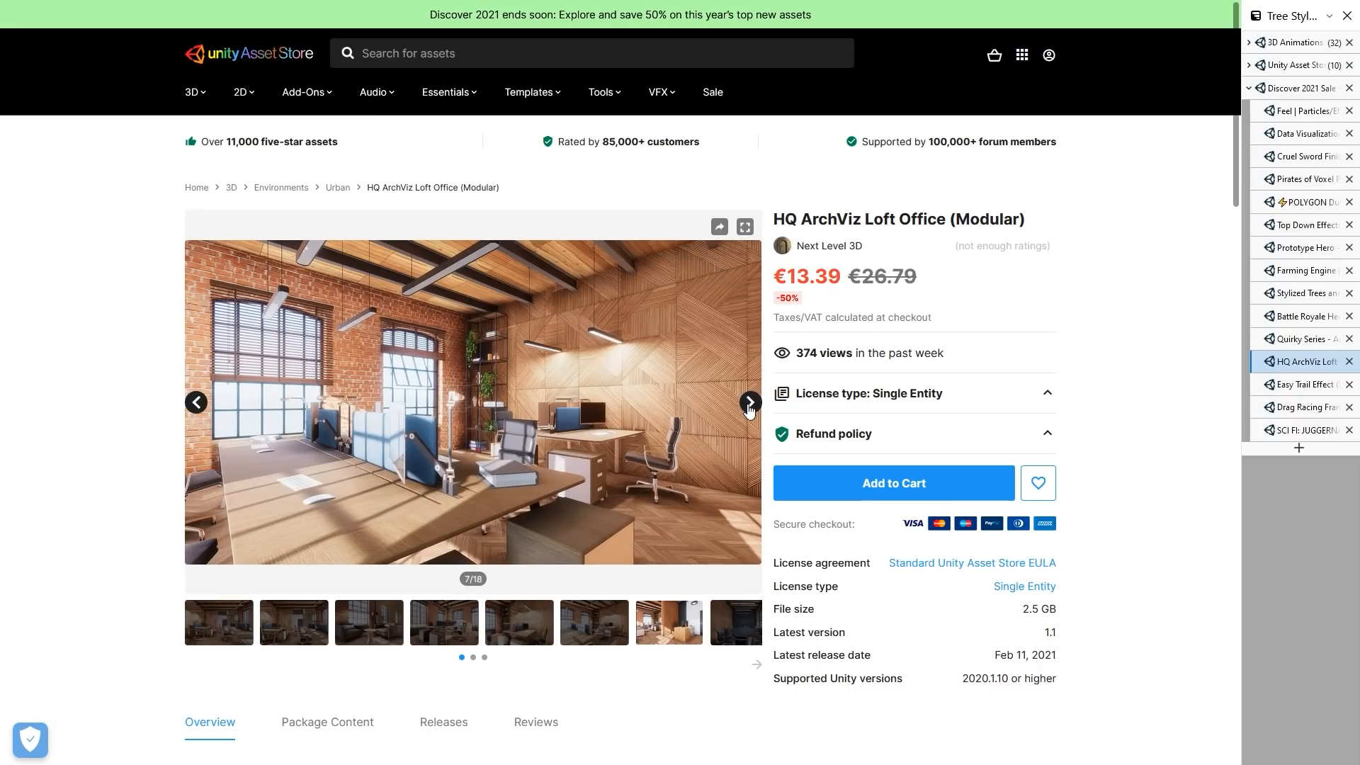
{"action": "left_click", "coordinate": [748, 402]}
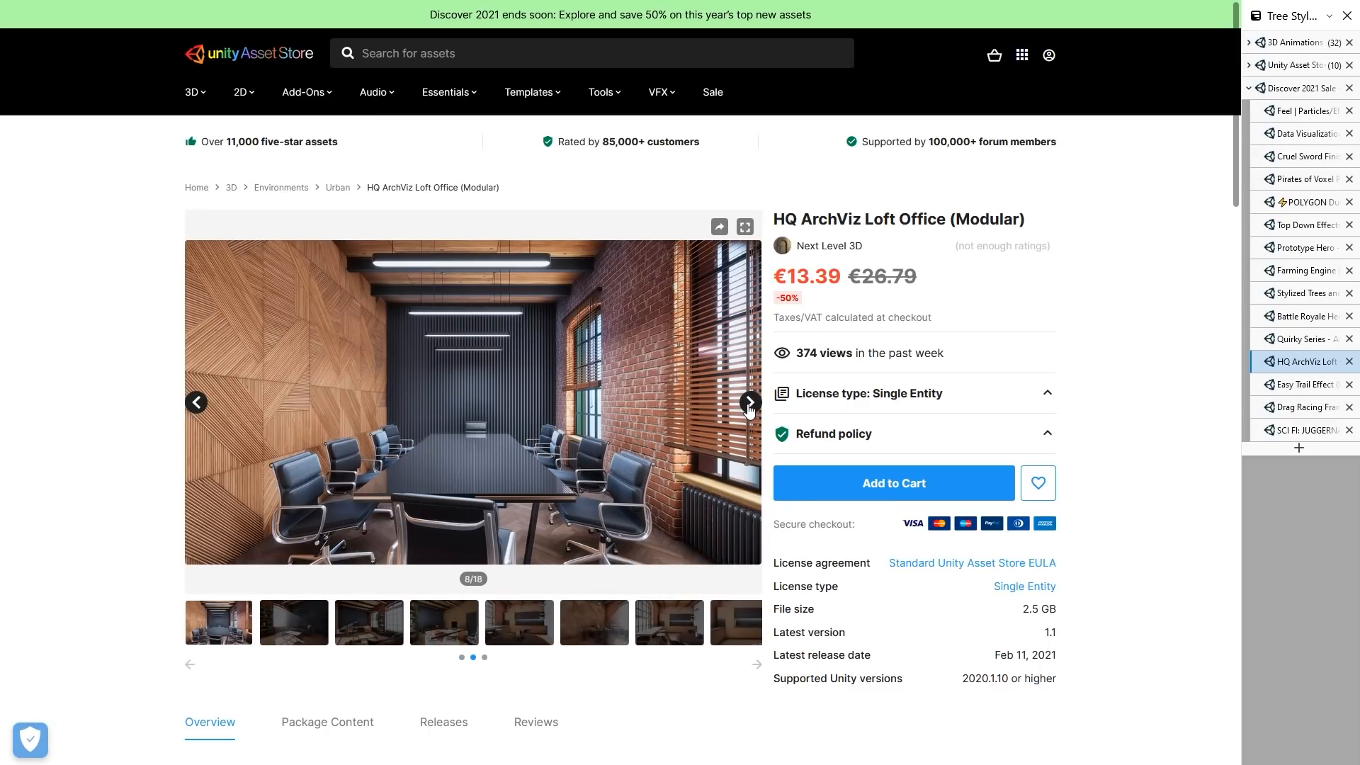
{"action": "left_click", "coordinate": [748, 402]}
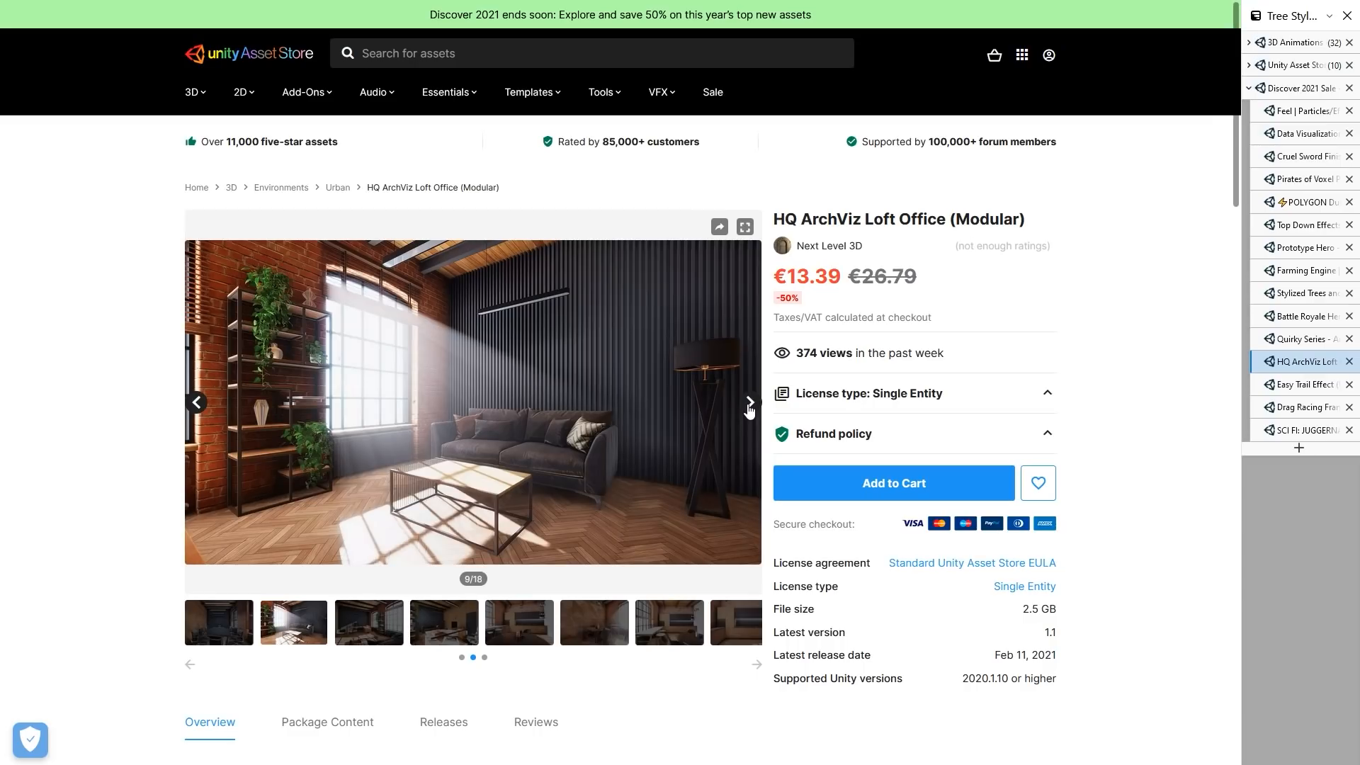
{"action": "left_click", "coordinate": [1300, 384]}
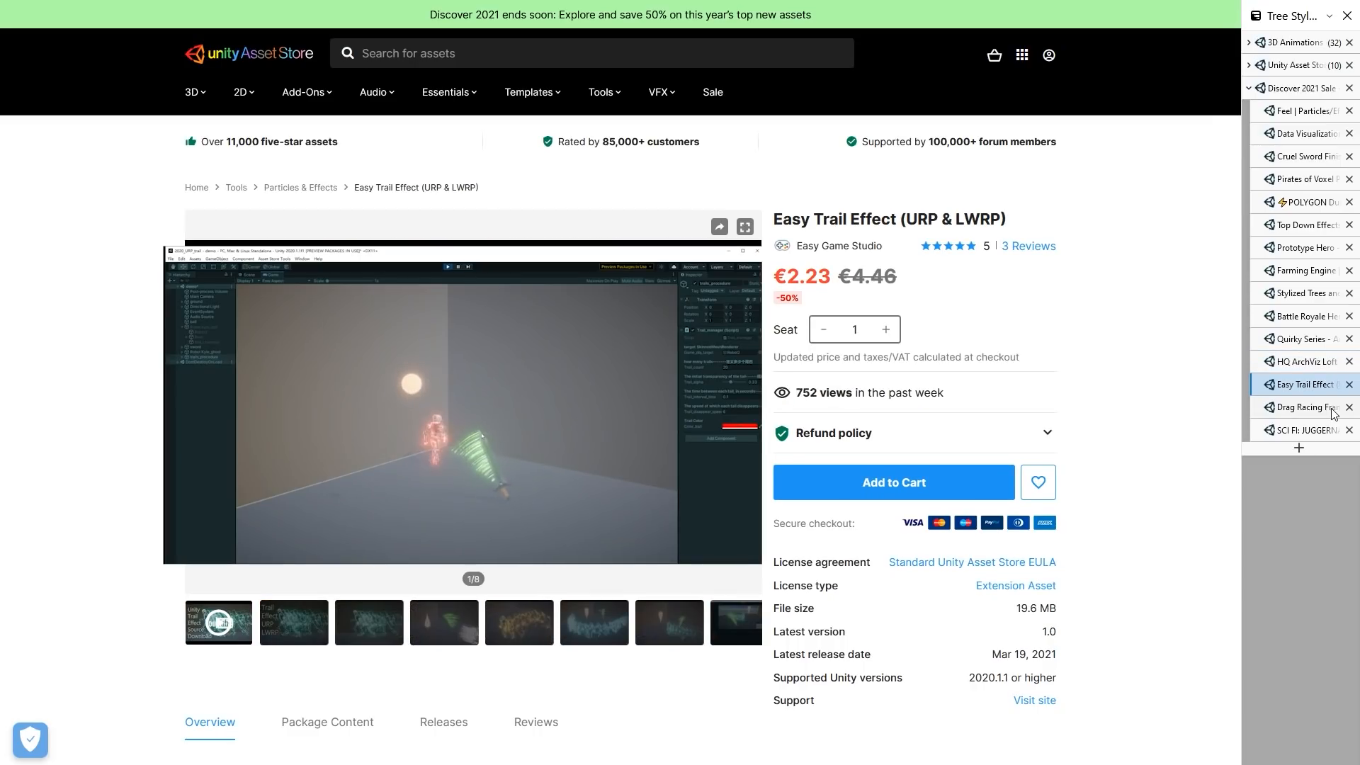
{"action": "left_click", "coordinate": [744, 227]}
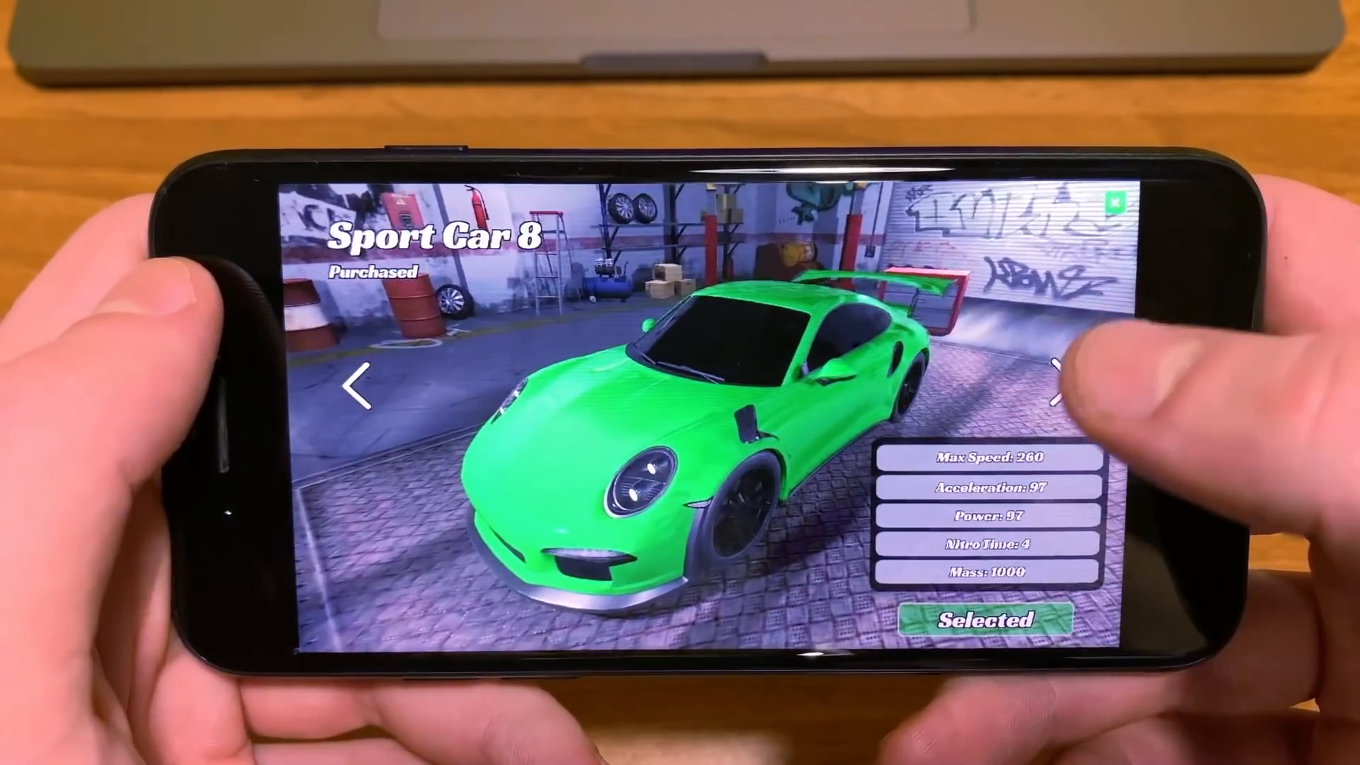
Finish the racing car trailer and return to the Discover 2021 sale landing page.
{"action": "left_click", "coordinate": [1040, 394]}
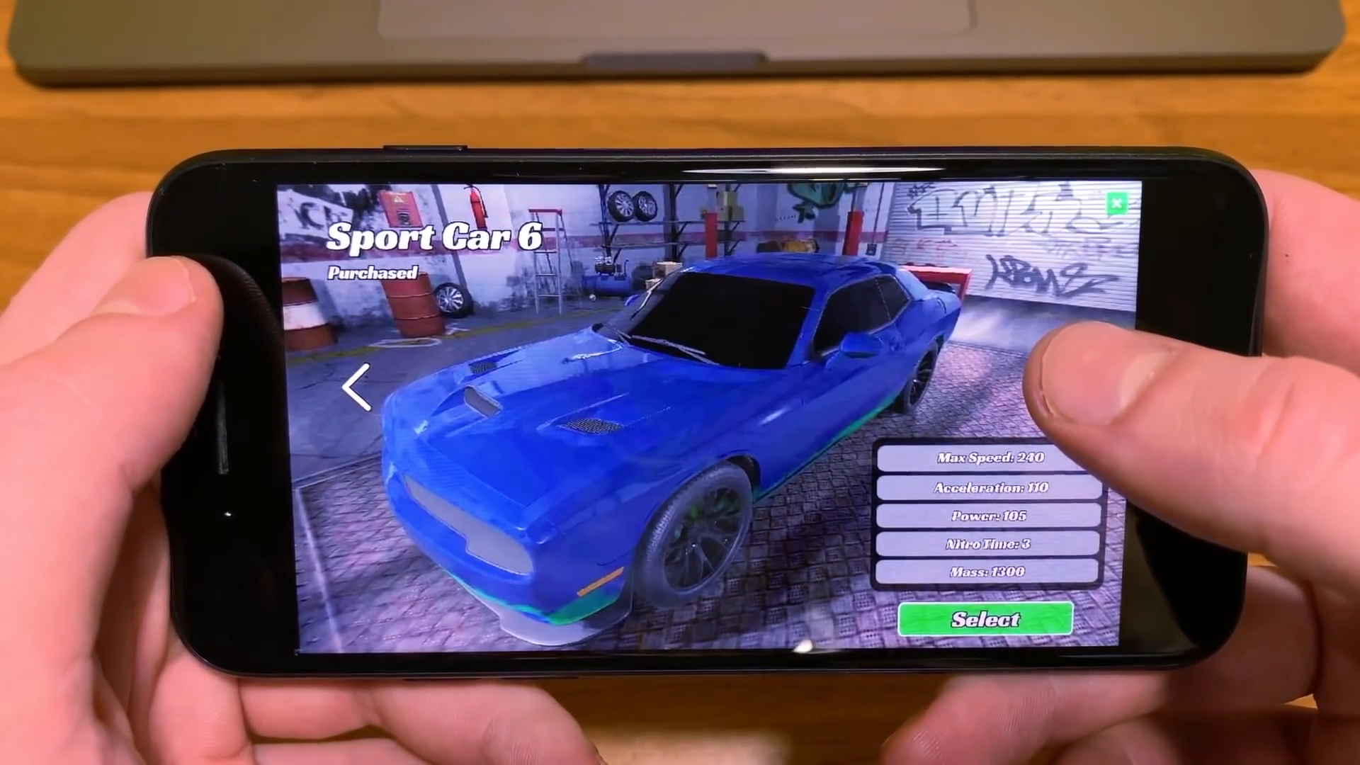
{"action": "left_click", "coordinate": [1058, 384]}
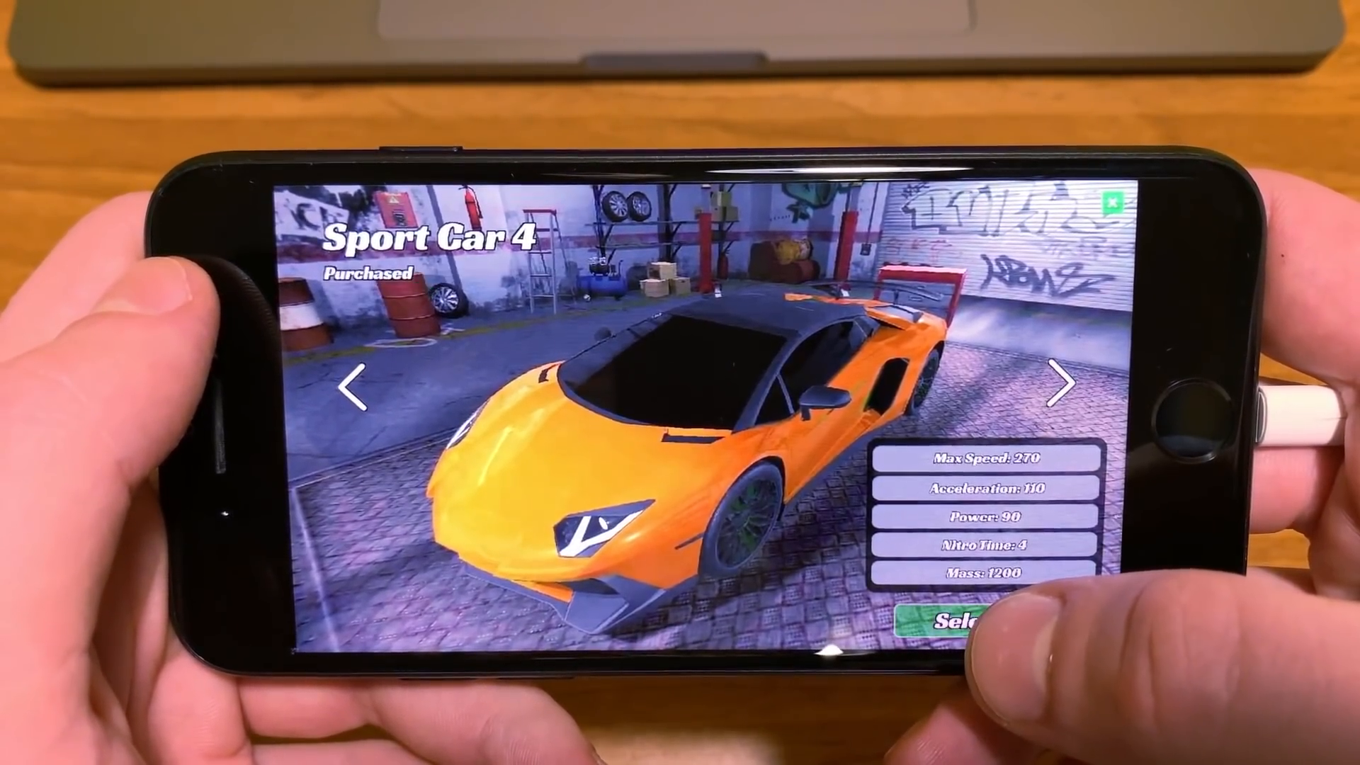
{"action": "left_click", "coordinate": [954, 625]}
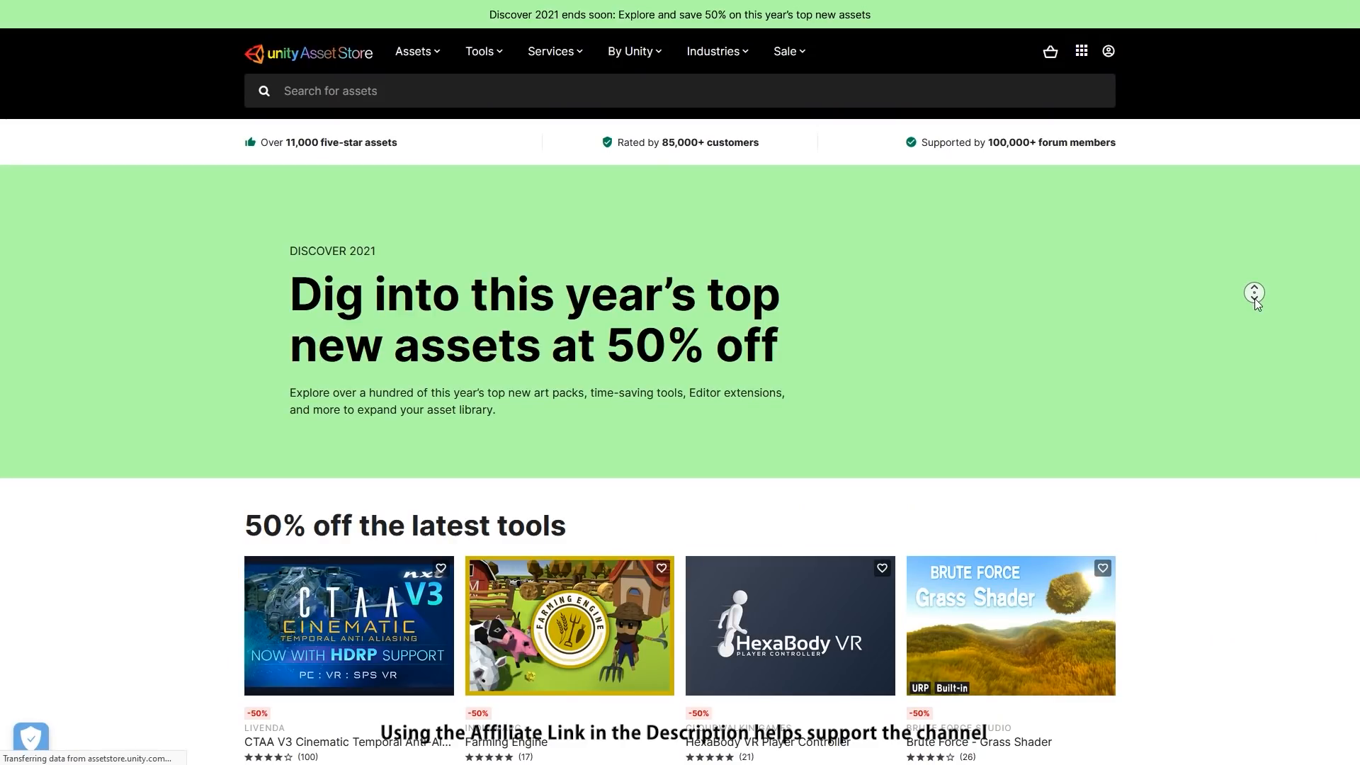
Scroll through the latest tools into the art packs, reaching Realistic Wolf and LowPoly Subway.
{"action": "scroll", "scroll_direction": "down", "scroll_amount": 3}
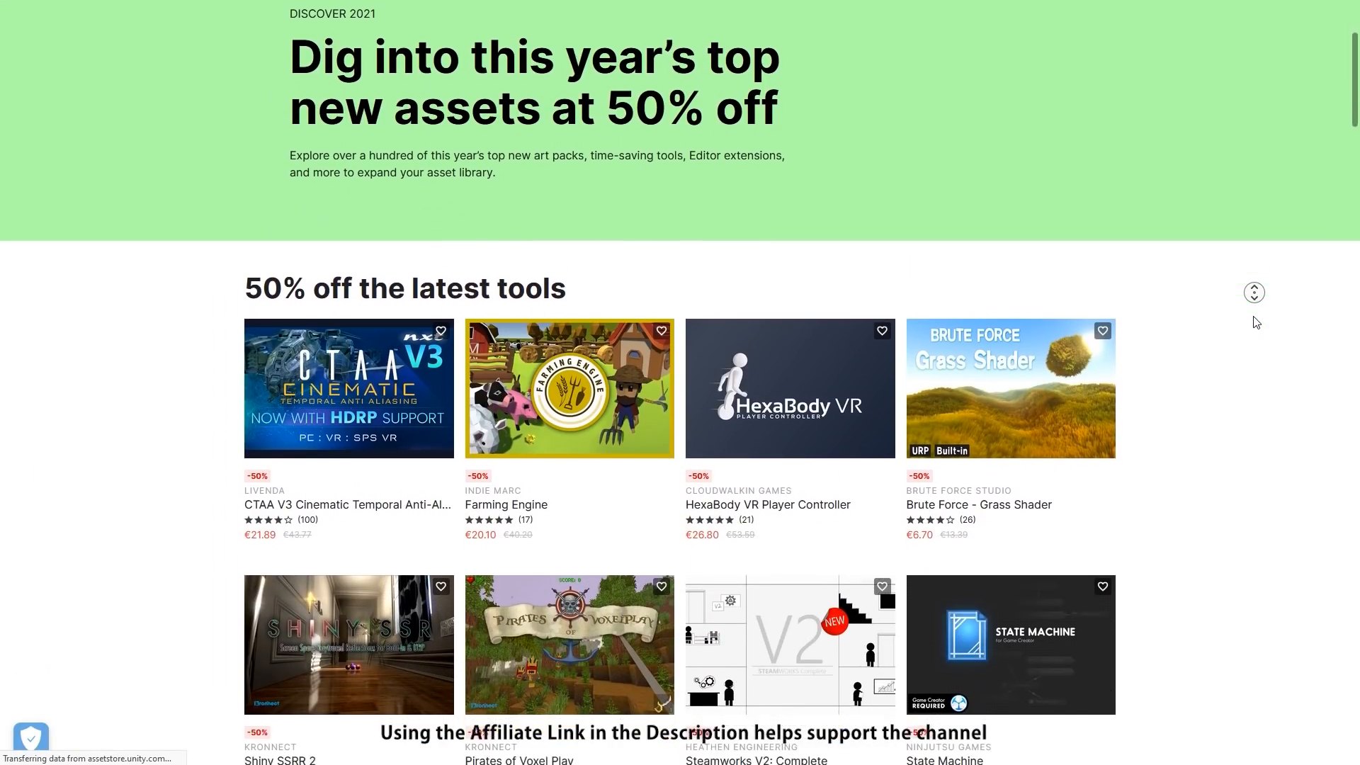
{"action": "scroll", "scroll_direction": "down", "scroll_amount": 3}
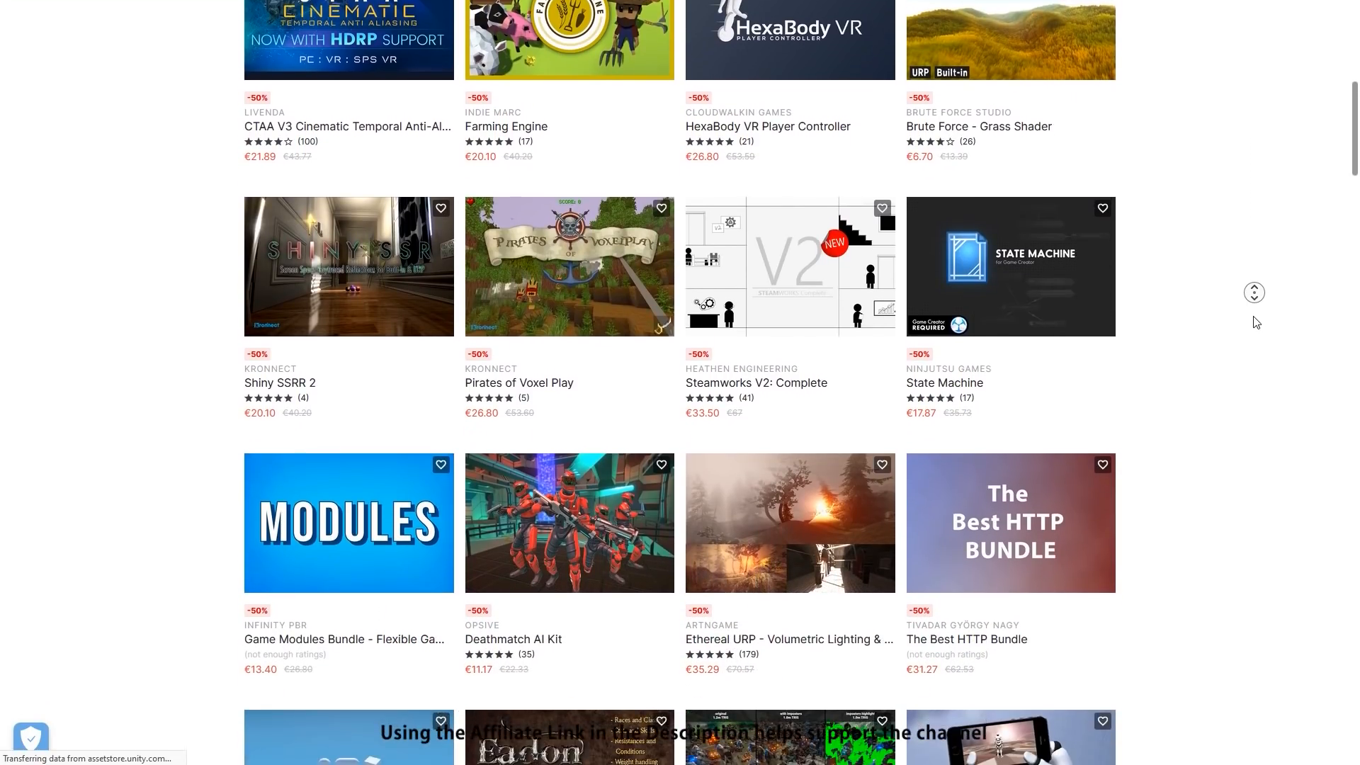
{"action": "scroll", "scroll_direction": "down", "scroll_amount": 3}
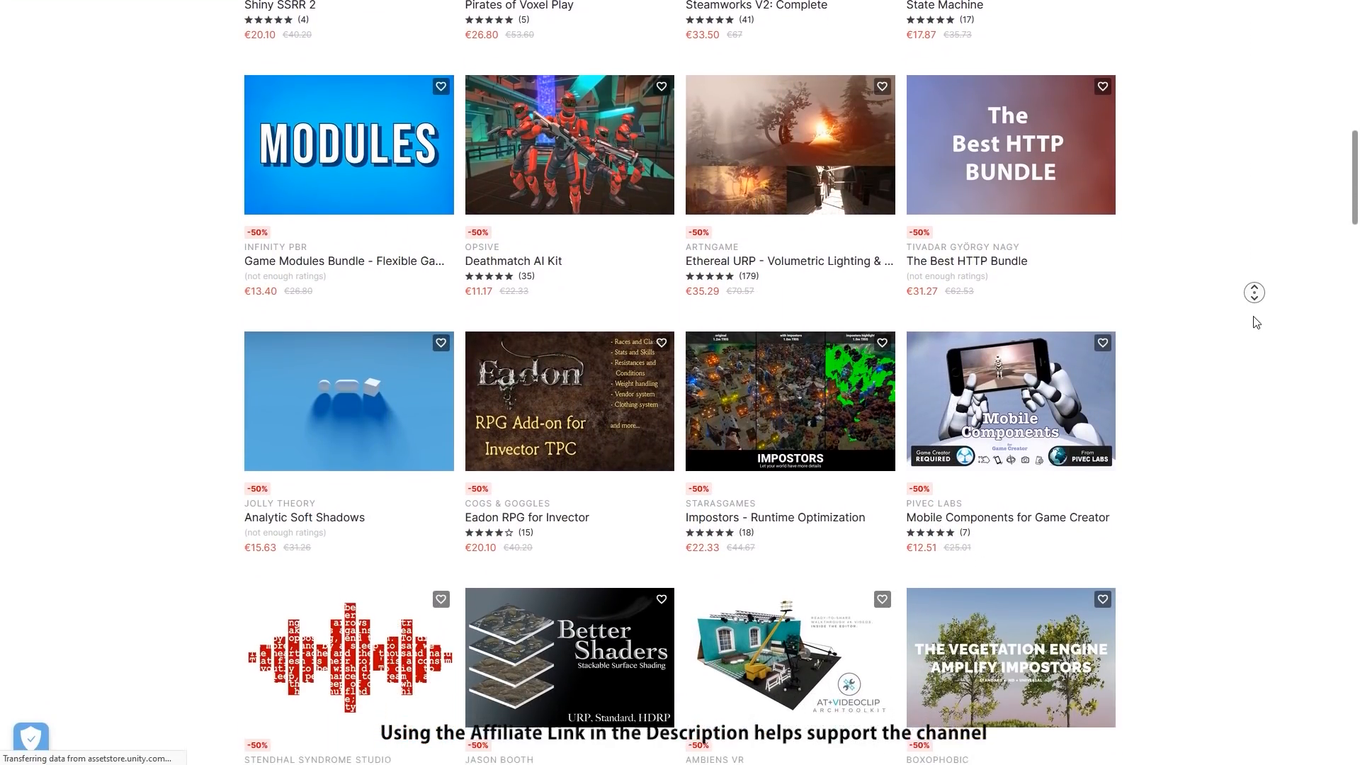
{"action": "scroll", "scroll_direction": "down", "scroll_amount": 3}
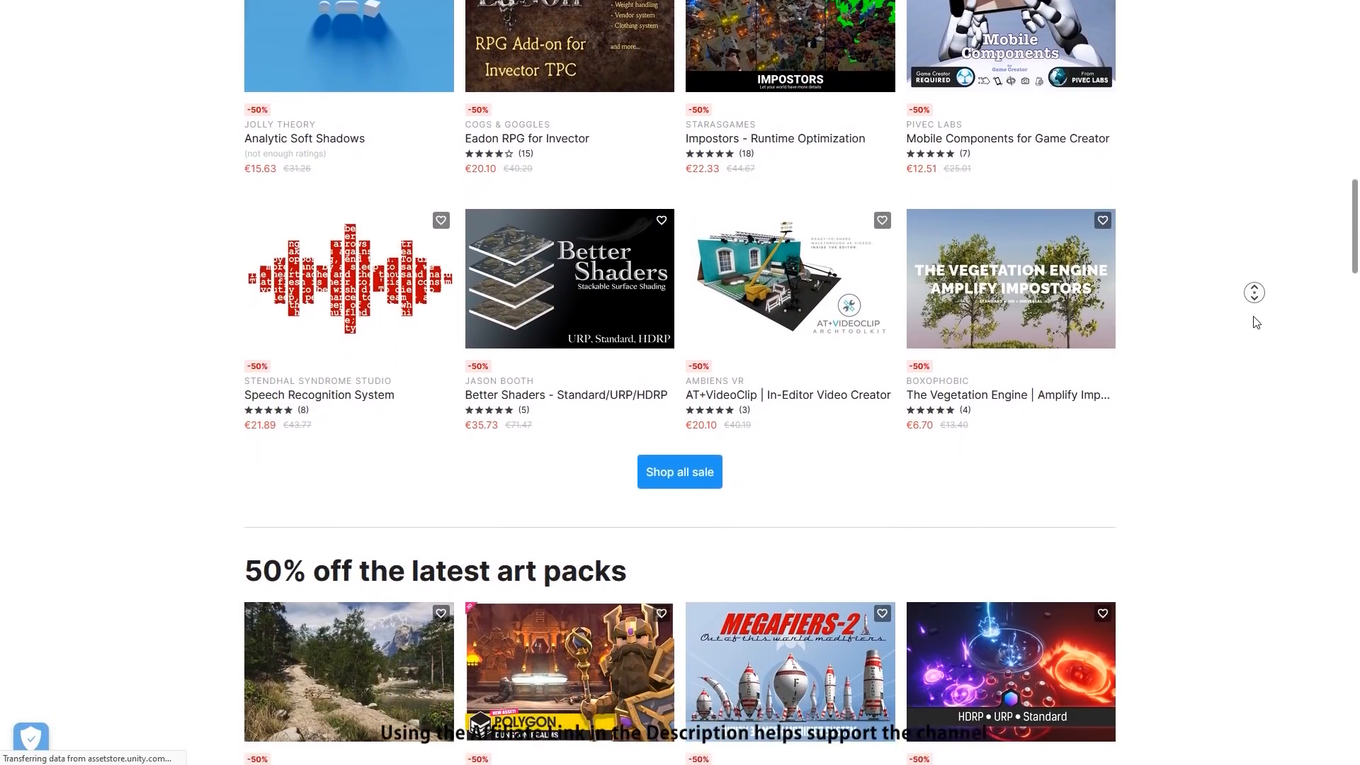
{"action": "scroll", "scroll_direction": "down", "scroll_amount": 3}
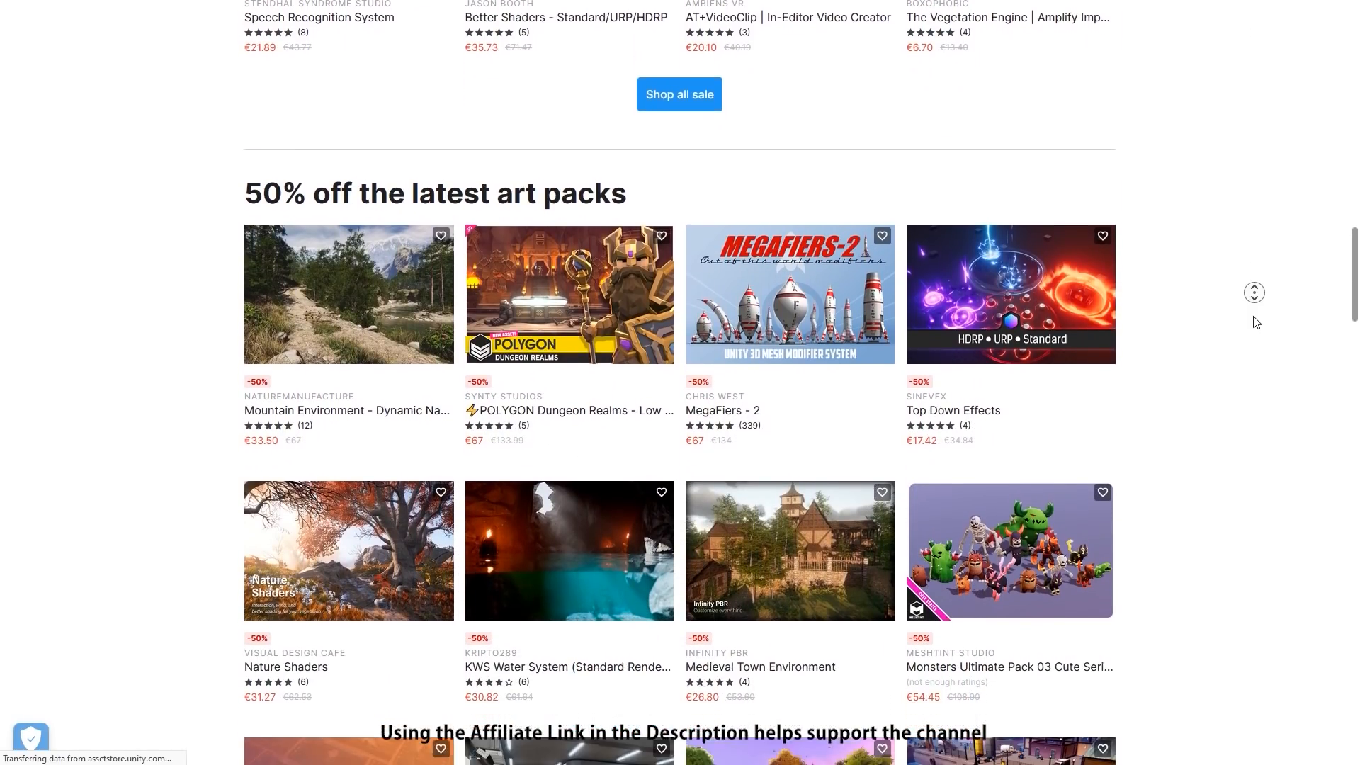
{"action": "scroll", "scroll_direction": "down", "scroll_amount": 3}
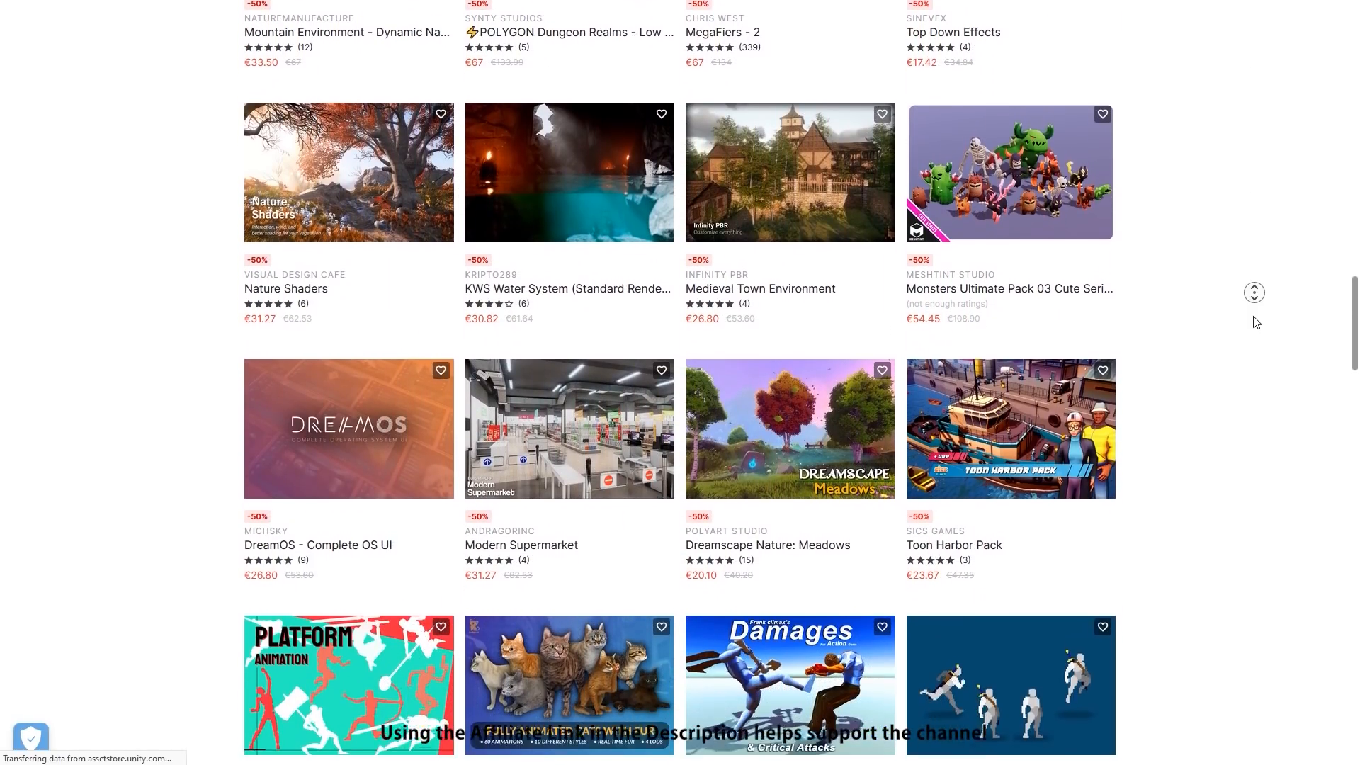
{"action": "scroll", "scroll_direction": "down", "scroll_amount": 3}
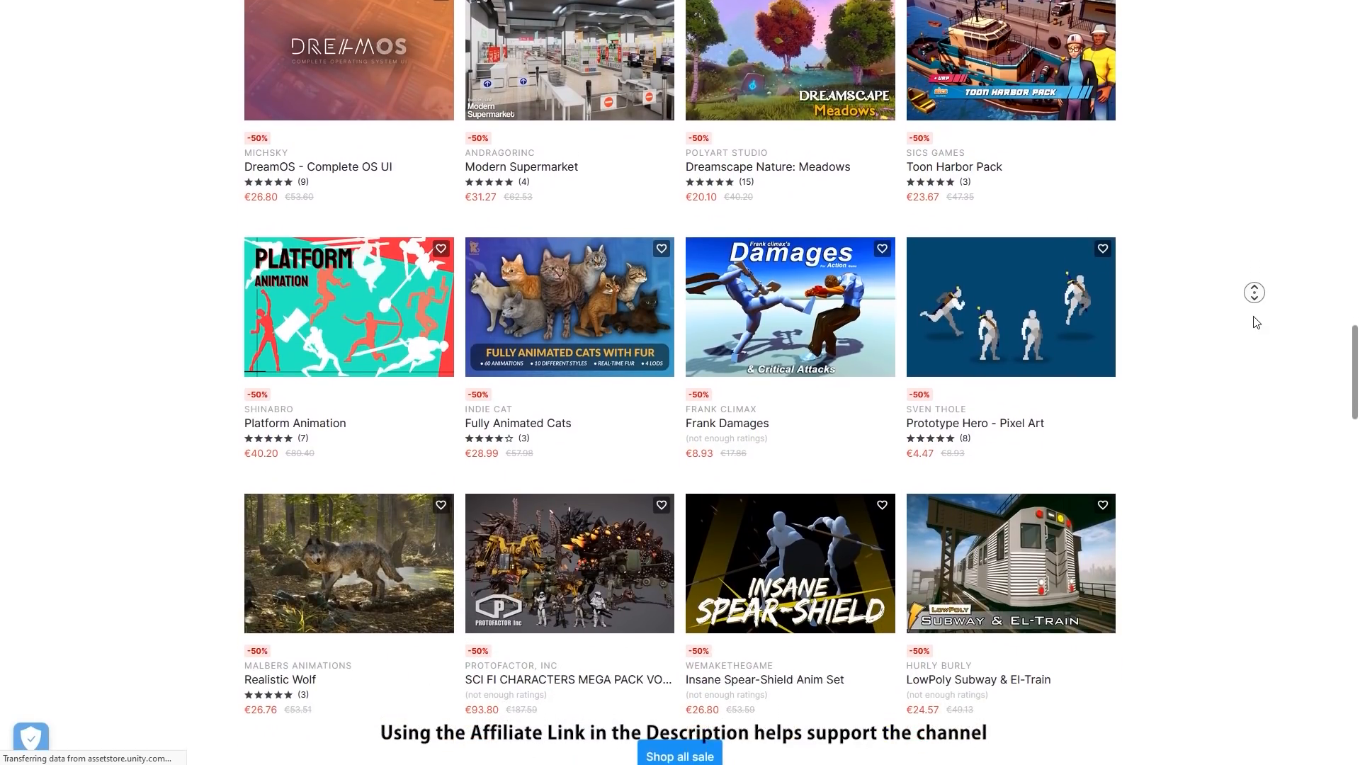